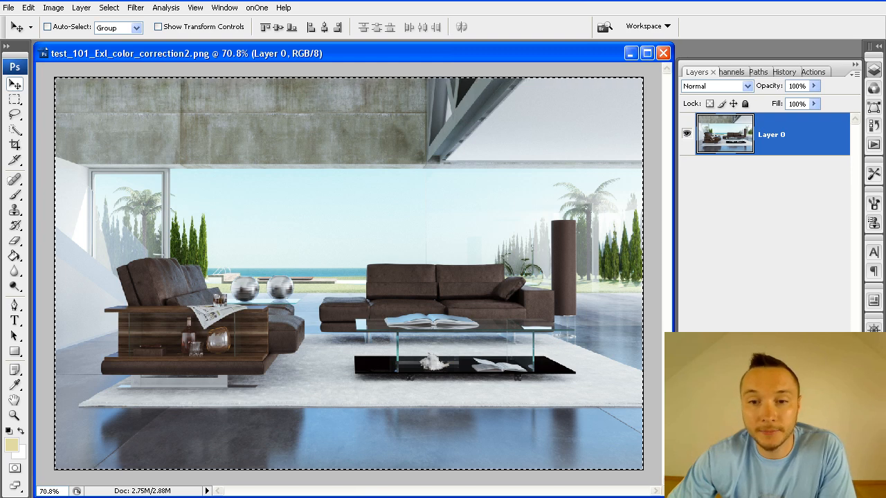
mouse_move(421, 275)
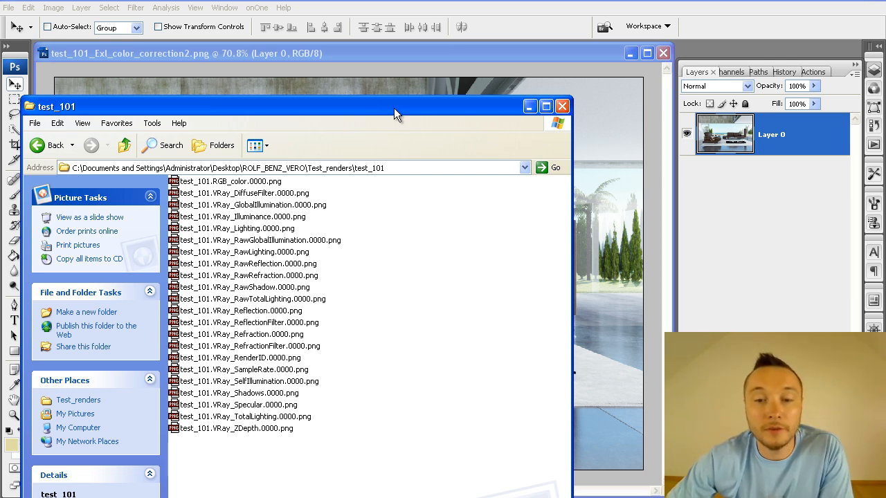
mouse_move(288, 298)
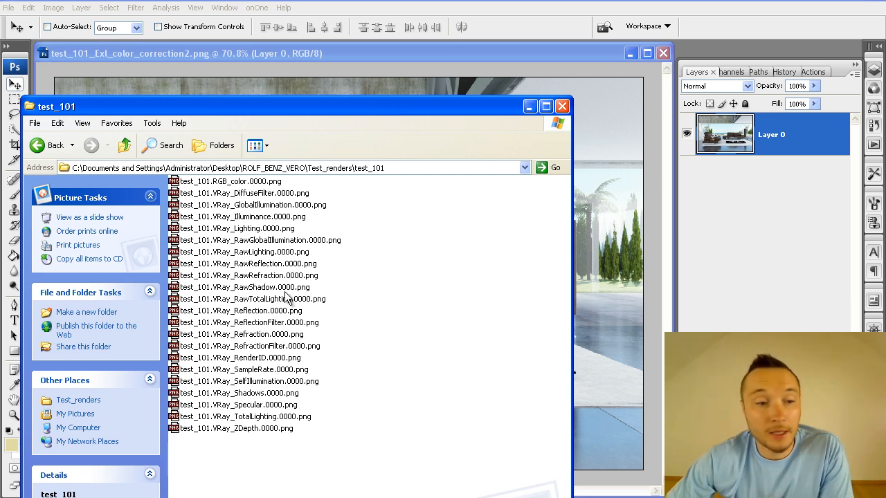
mouse_move(287, 298)
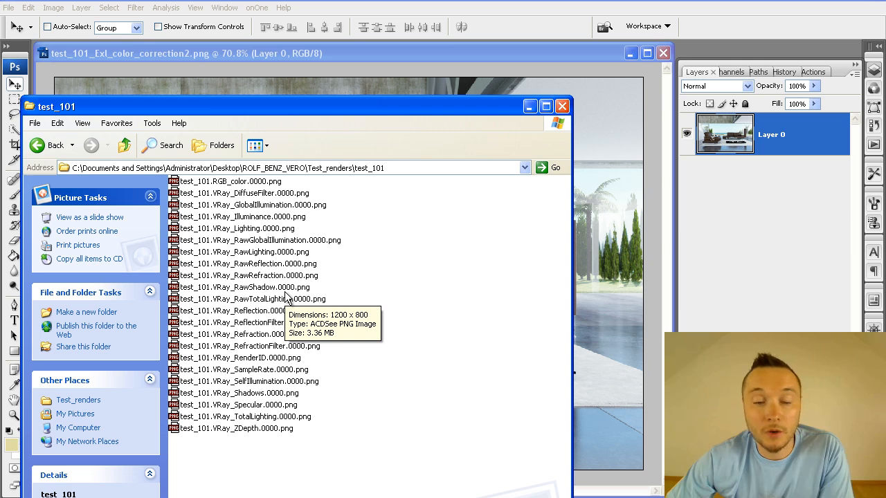
Bring a V-Ray reflection pass in as Layer 1, blended Soft Light at 50% opacity
left_click(244, 263)
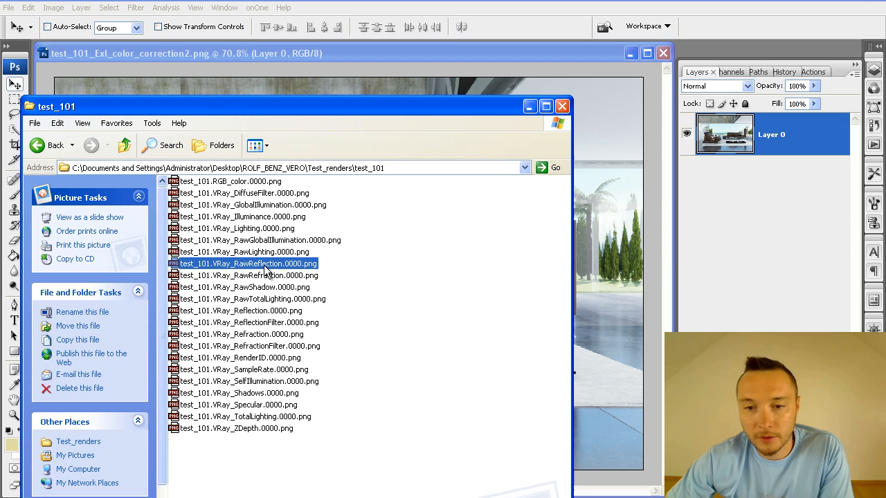
double_click(246, 263)
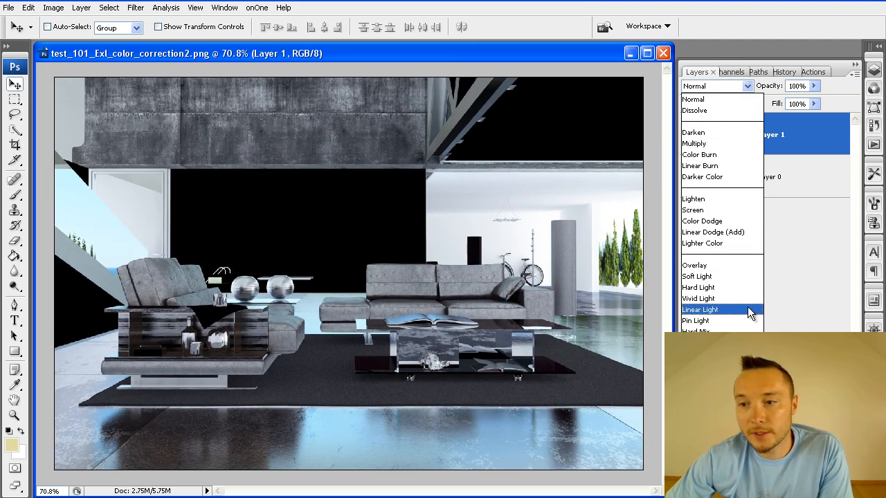
left_click(697, 276)
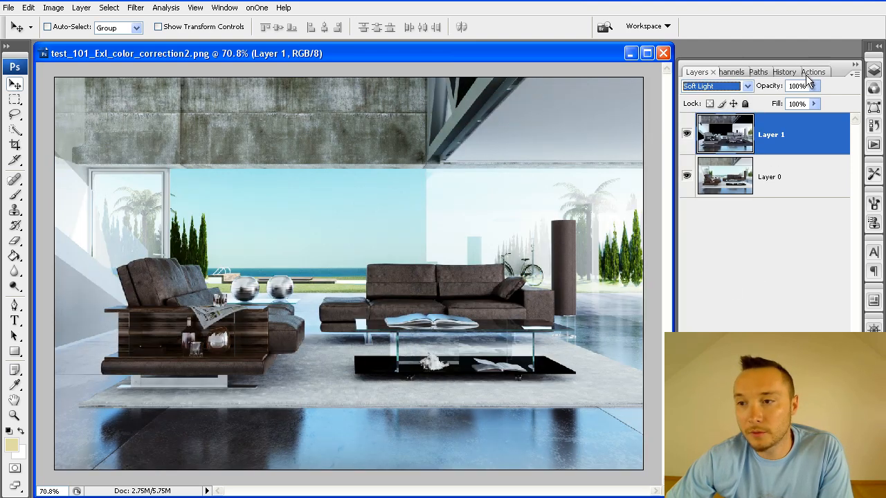
left_click_drag(817, 96, 772, 96)
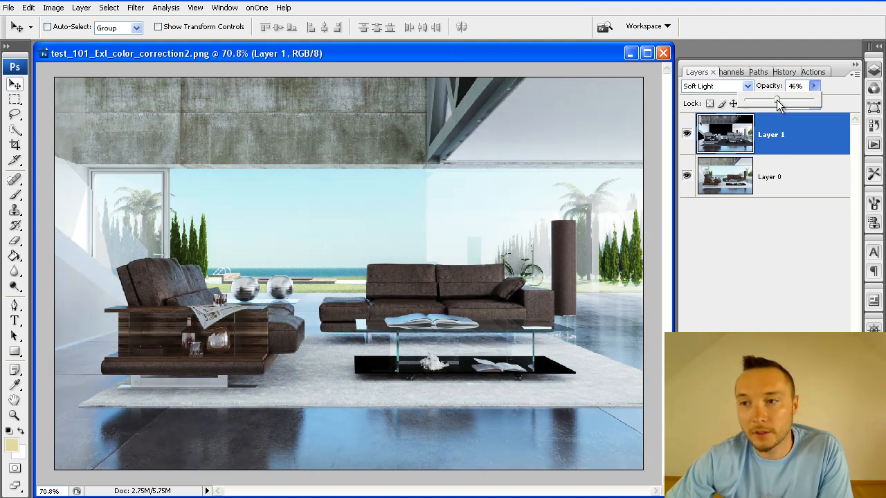
left_click_drag(780, 102, 777, 103)
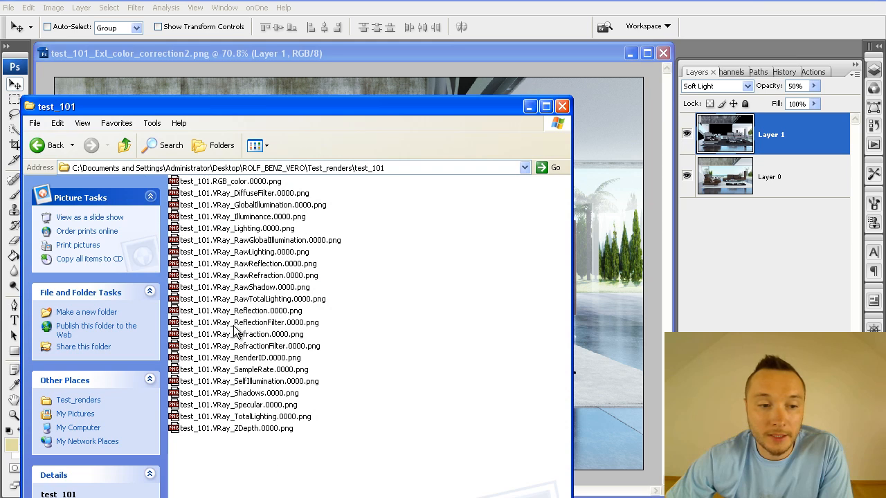
Tune Reduce Noise on Layer 1 with Sharpen Details 58% and Preserve Details 62%
left_click(562, 105)
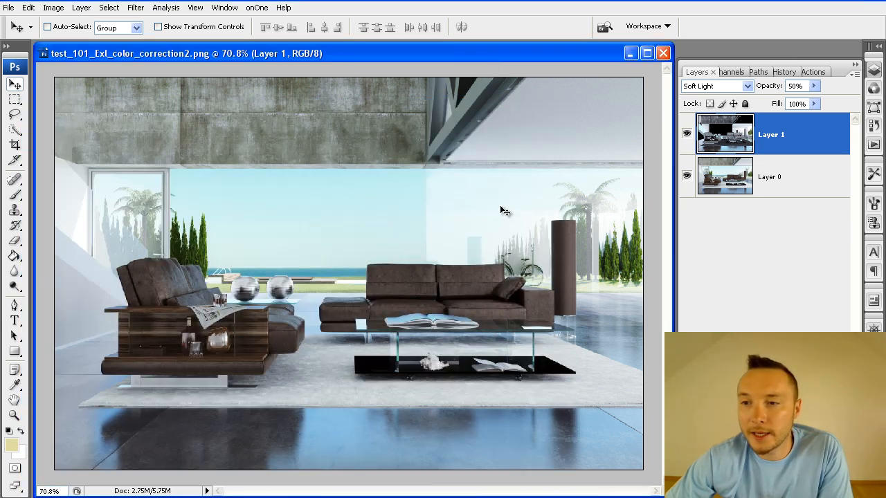
left_click(166, 9)
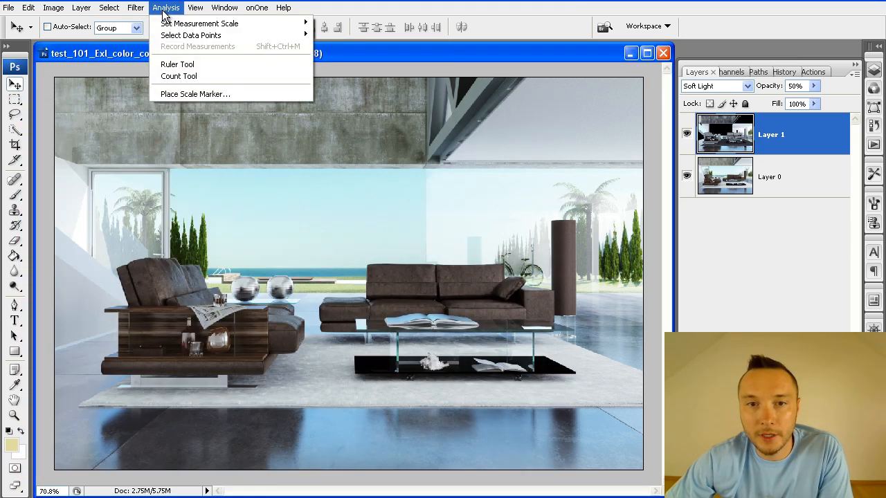
left_click(136, 8)
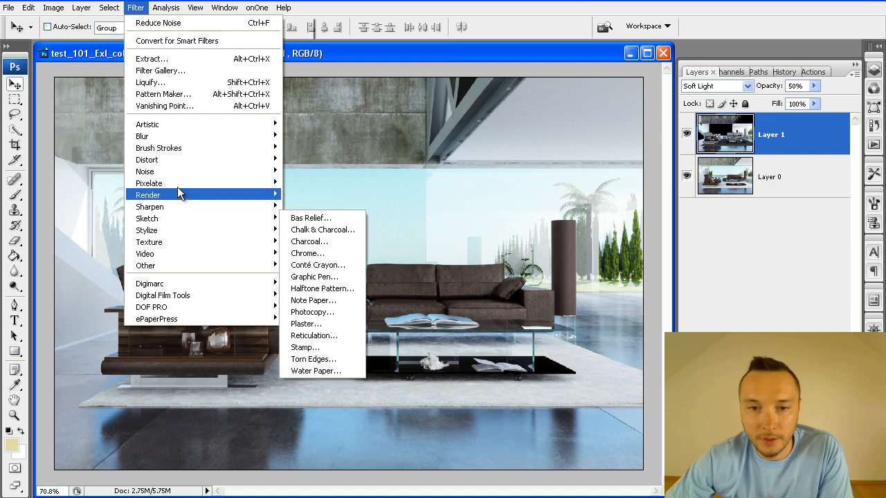
mouse_move(146, 171)
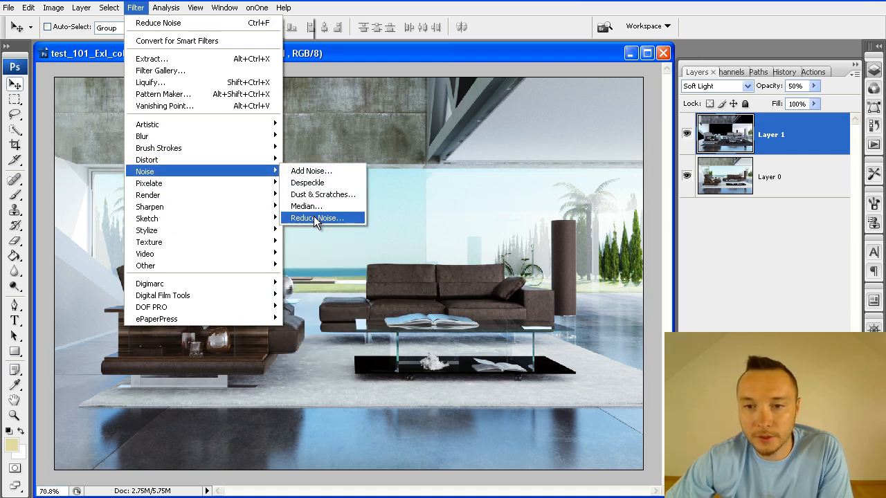
left_click(317, 218)
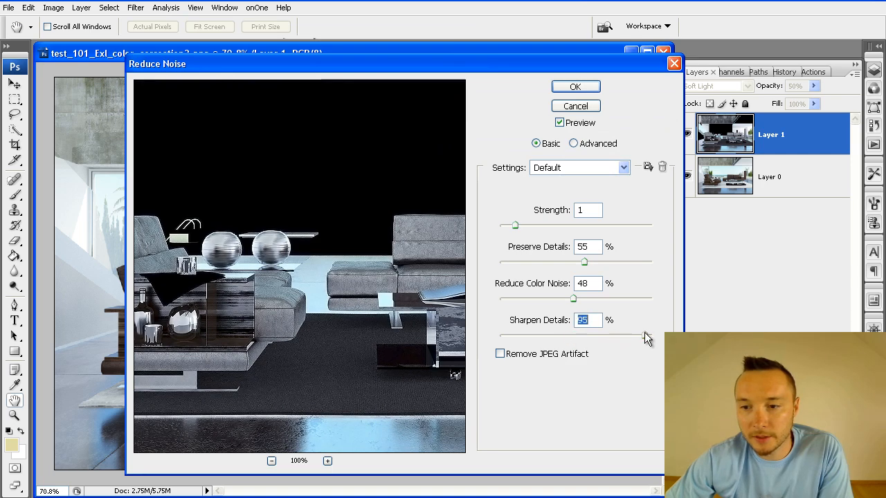
left_click_drag(644, 338, 636, 338)
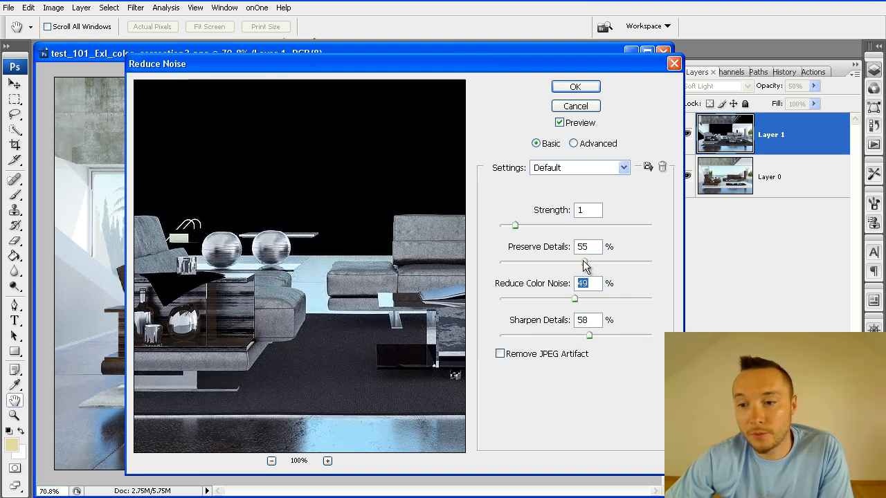
left_click_drag(515, 224, 533, 224)
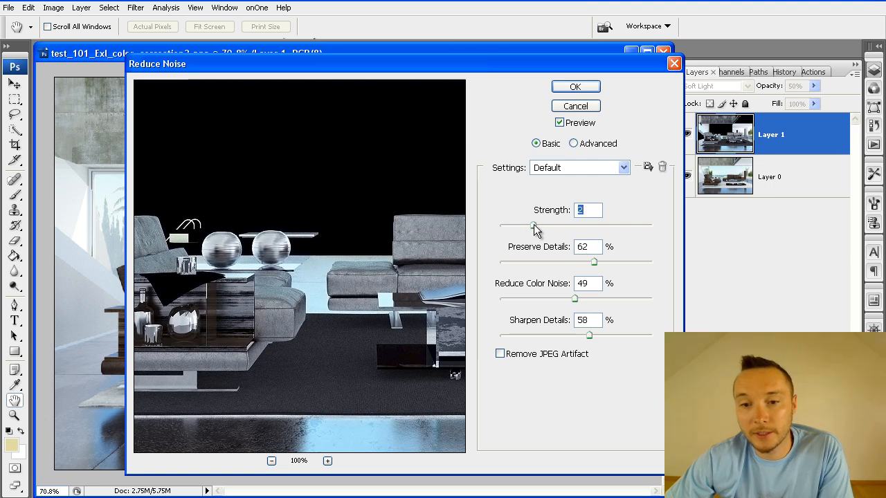
left_click(576, 86)
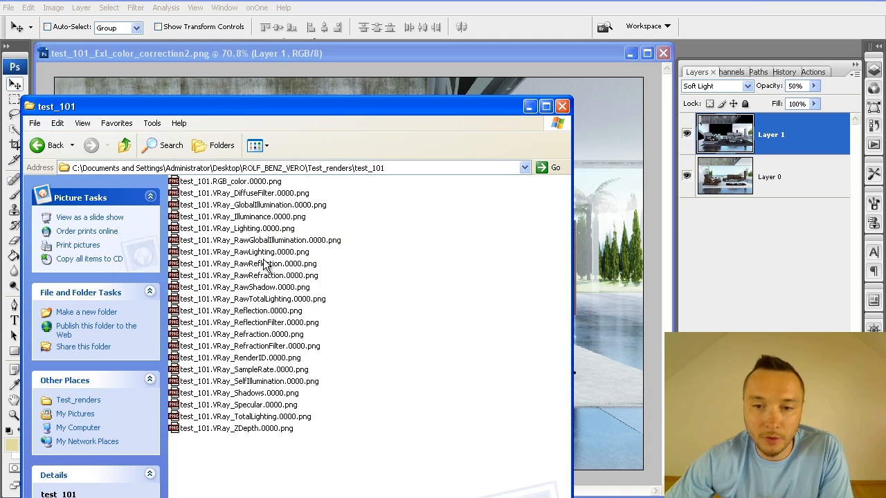
Copy VRay_RawGlobalIllumination.0000.png in as Layer 2, Soft Light at 70% opacity
left_click(257, 240)
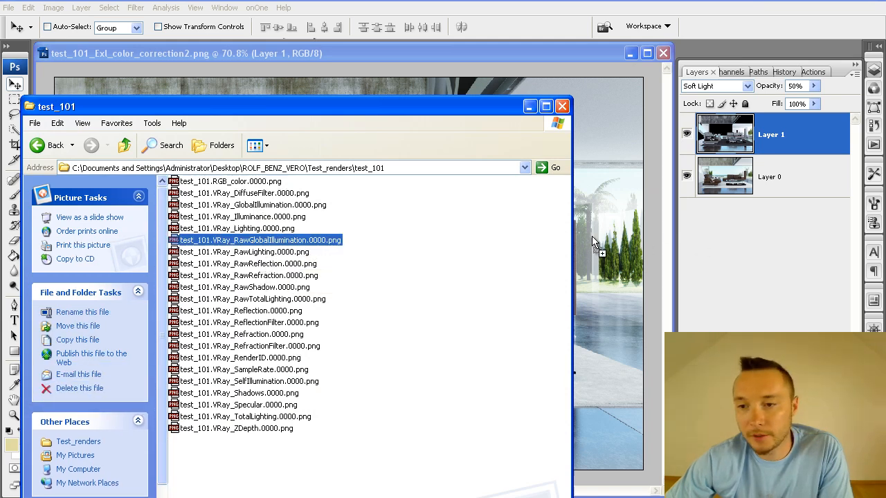
double_click(259, 241)
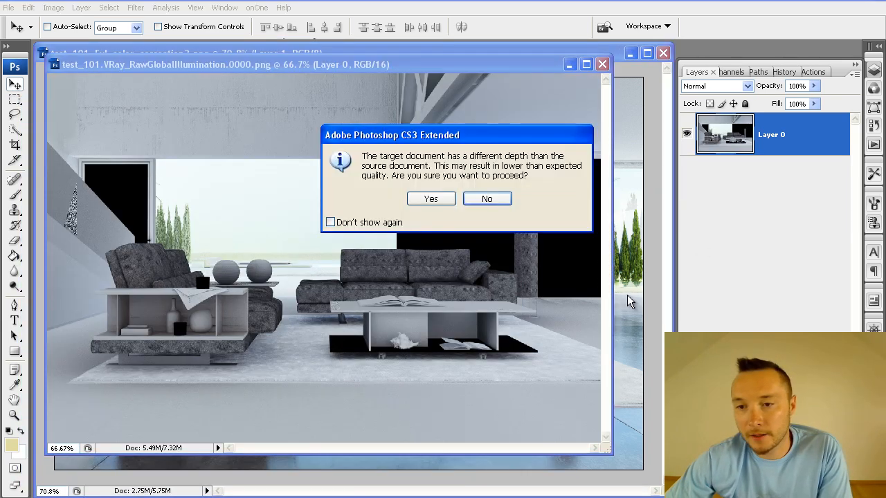
left_click(430, 199)
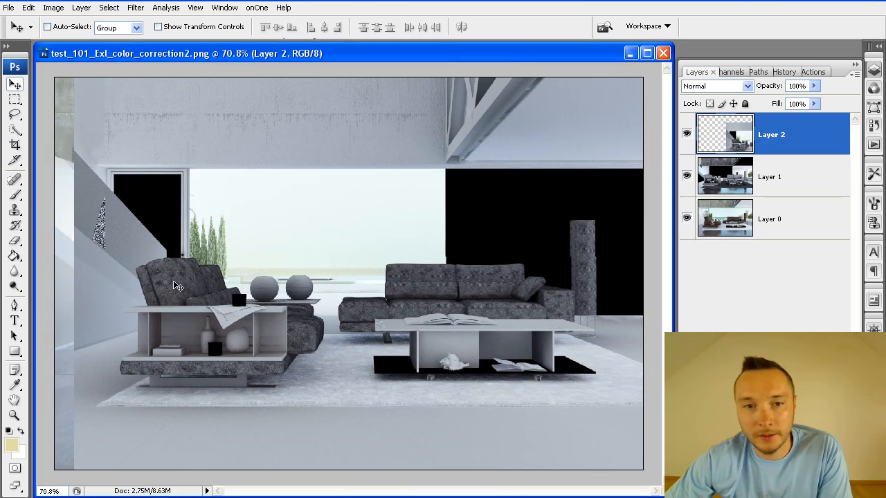
left_click(717, 86)
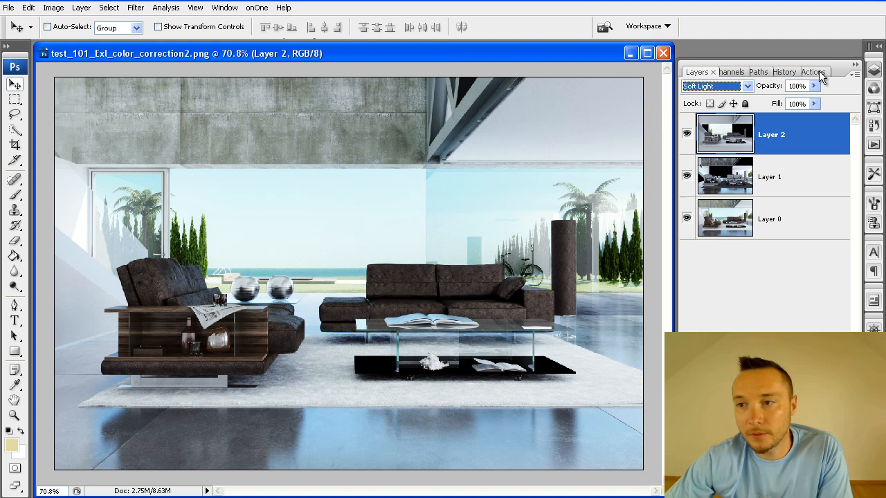
left_click_drag(813, 100, 792, 100)
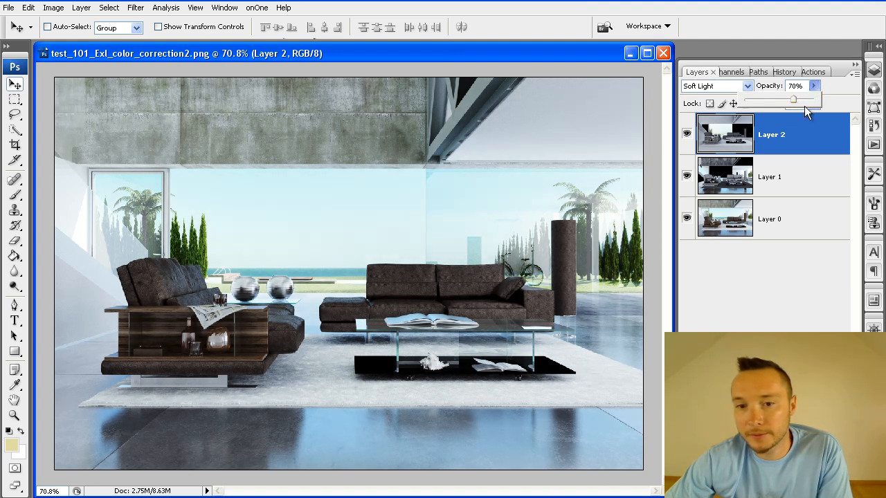
mouse_move(588, 95)
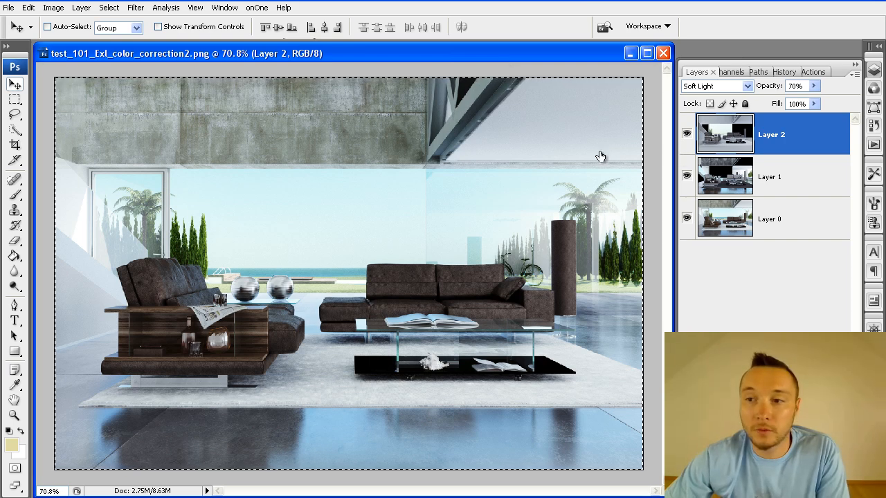
mouse_move(193, 115)
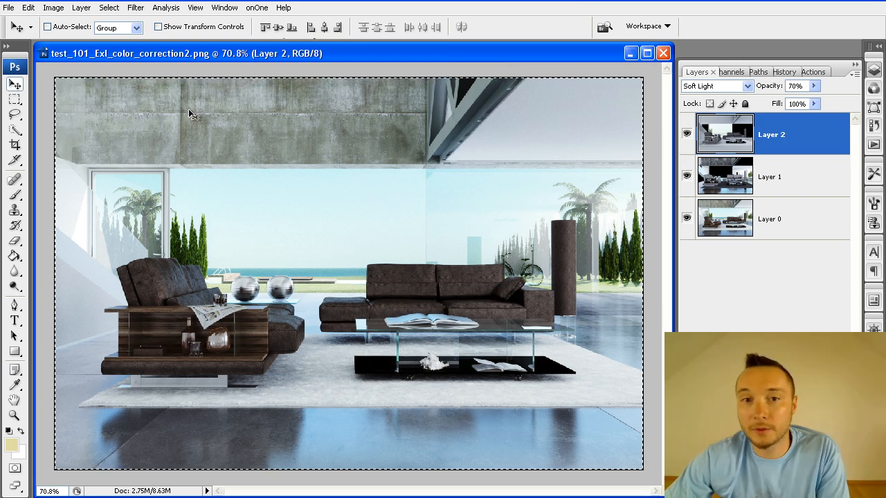
Add a Reveal All mask to Layer 2 and fill it with a greyscale copy of the render
left_click(80, 8)
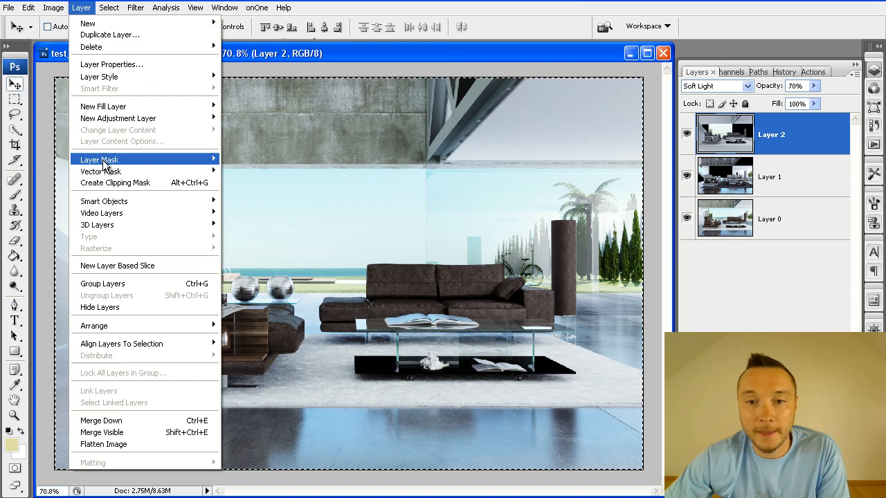
mouse_move(171, 168)
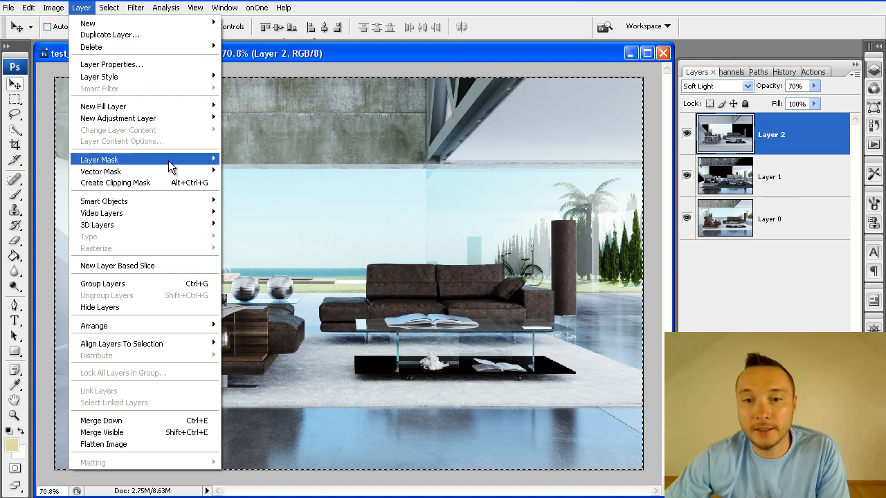
left_click(98, 159)
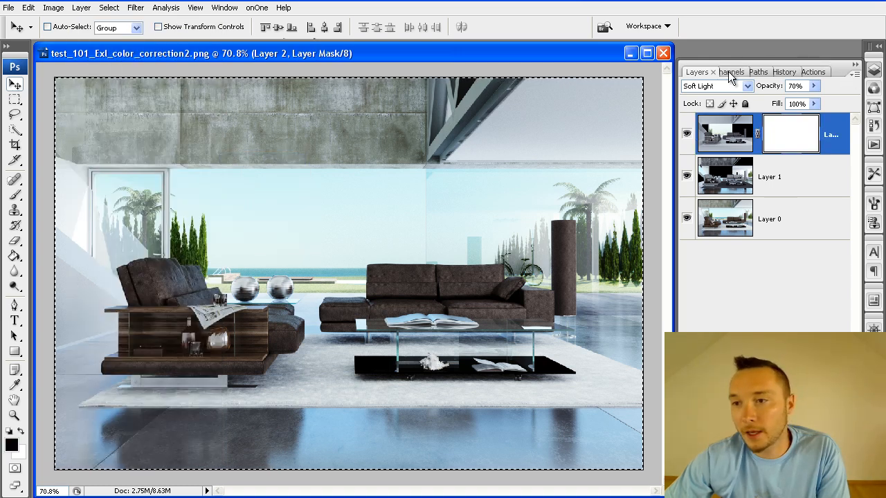
left_click(730, 72)
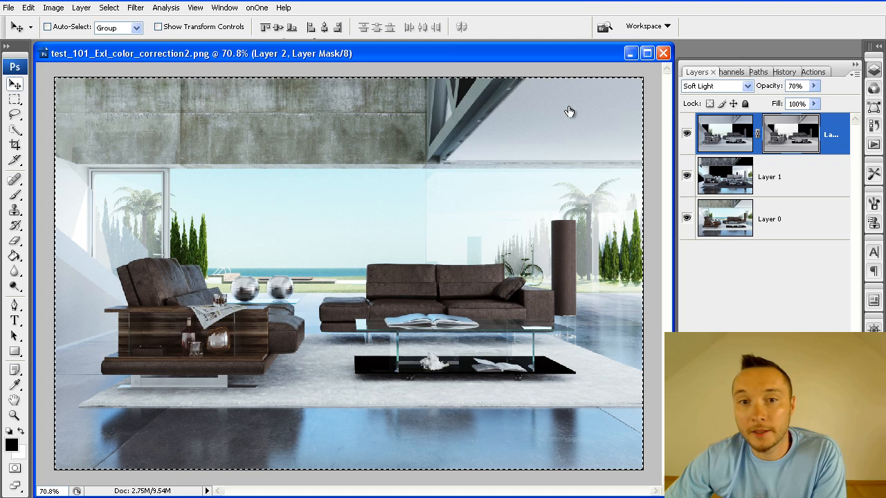
Apply Levels to Layer 2's mask: black point 46, midtone 1.24, white point 207
left_click(80, 8)
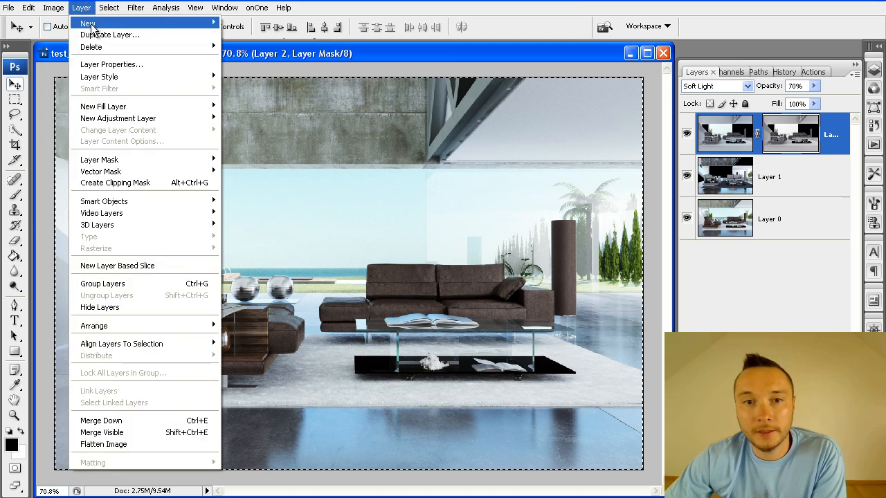
left_click(52, 9)
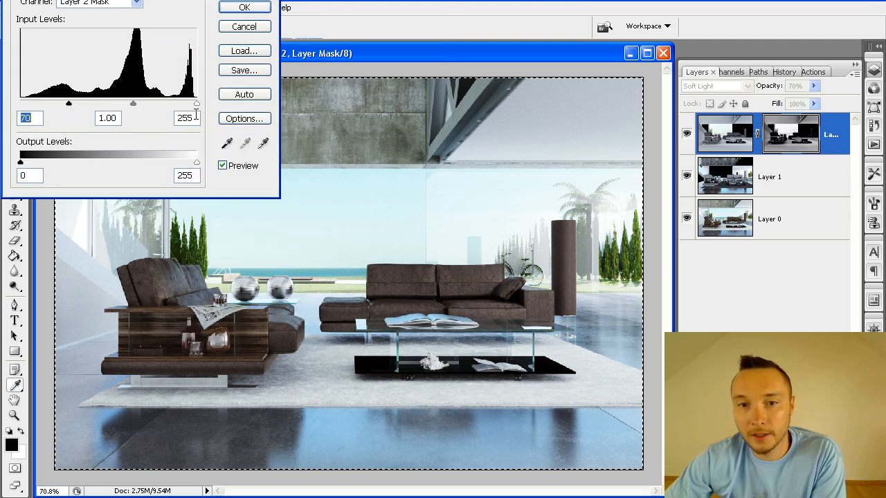
mouse_move(166, 111)
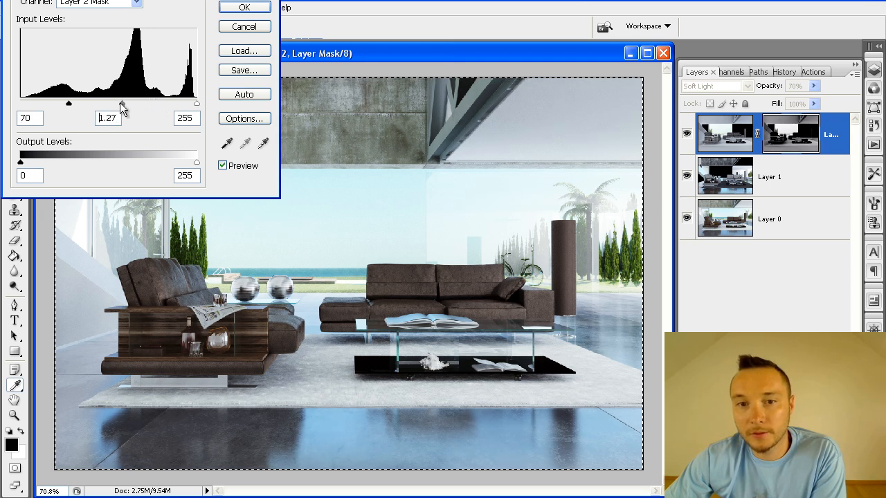
left_click_drag(105, 102, 112, 103)
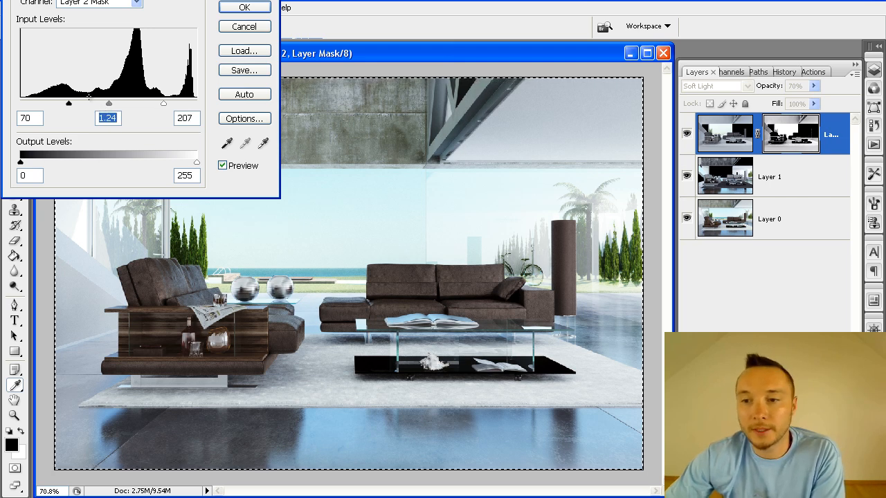
left_click_drag(69, 103, 54, 102)
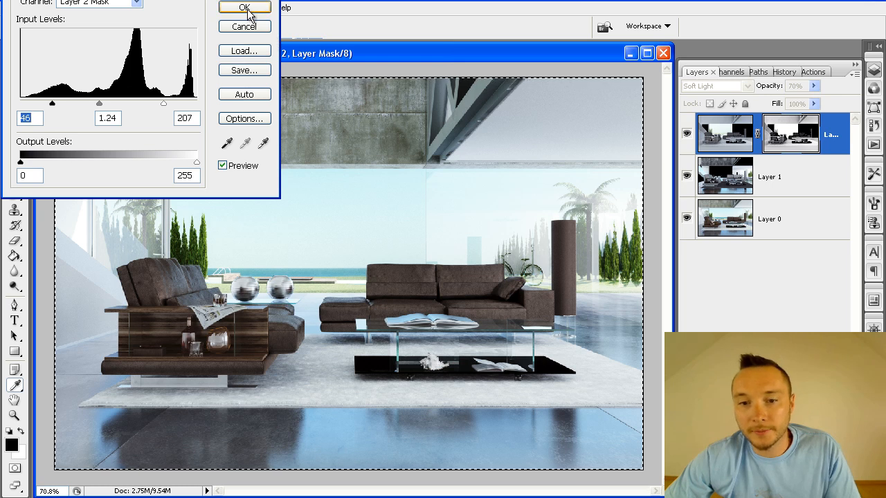
left_click(243, 6)
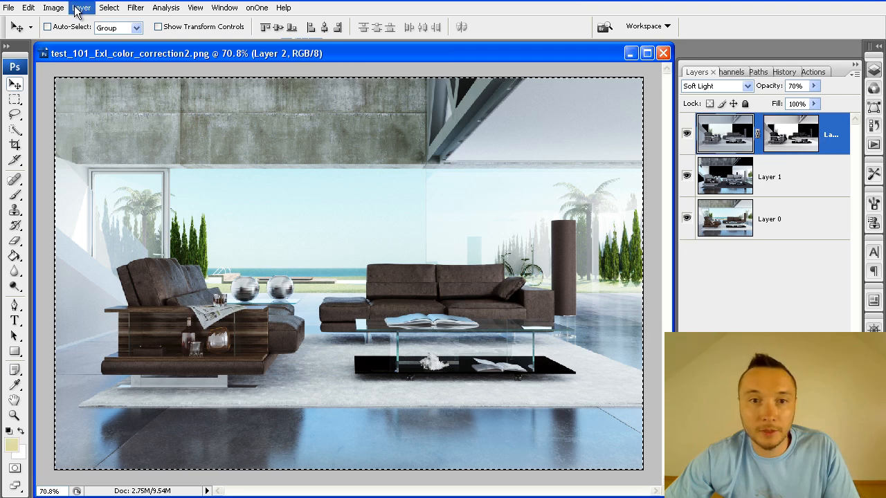
Colour-balance Layer 2: highlights shifted toward green, midtones toward red
left_click(53, 9)
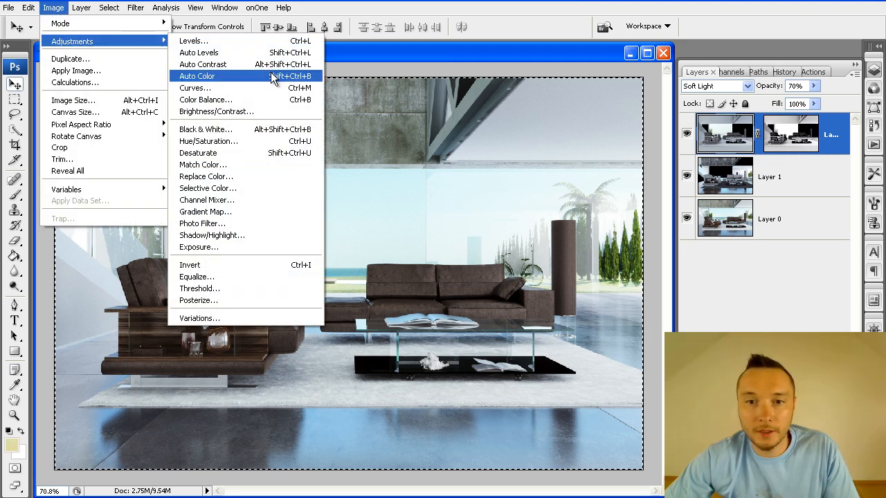
left_click(204, 100)
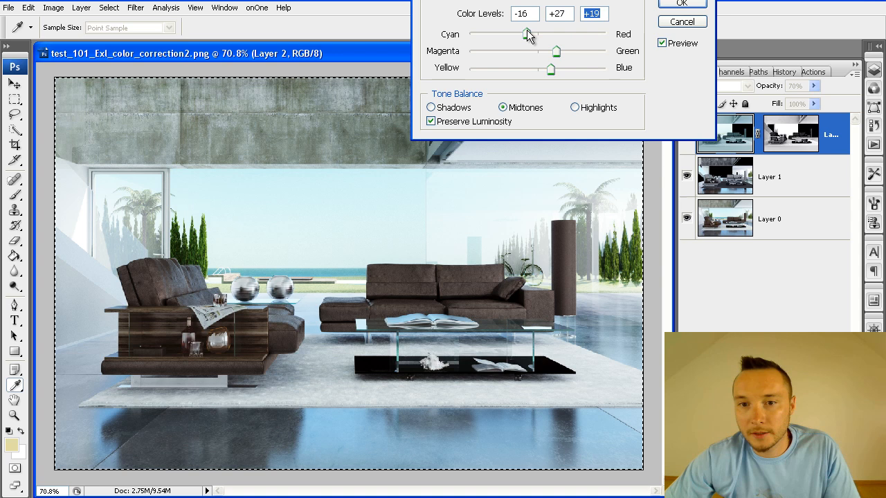
left_click(576, 106)
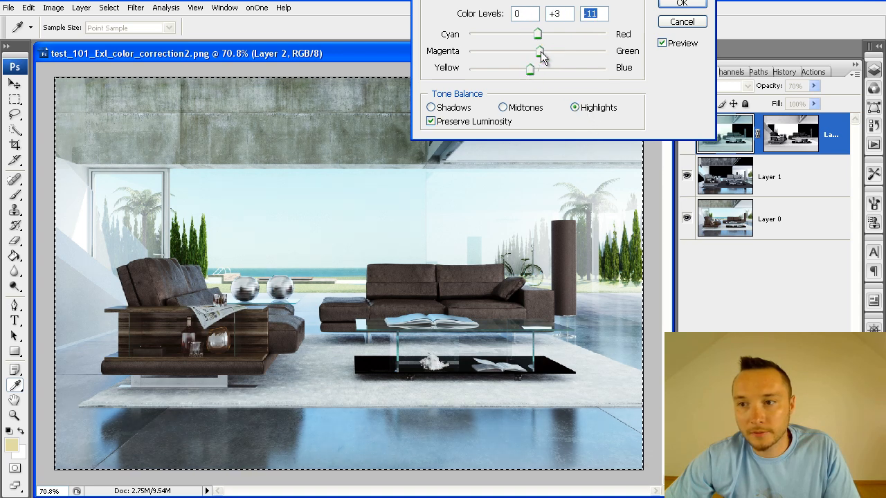
left_click_drag(536, 33, 524, 33)
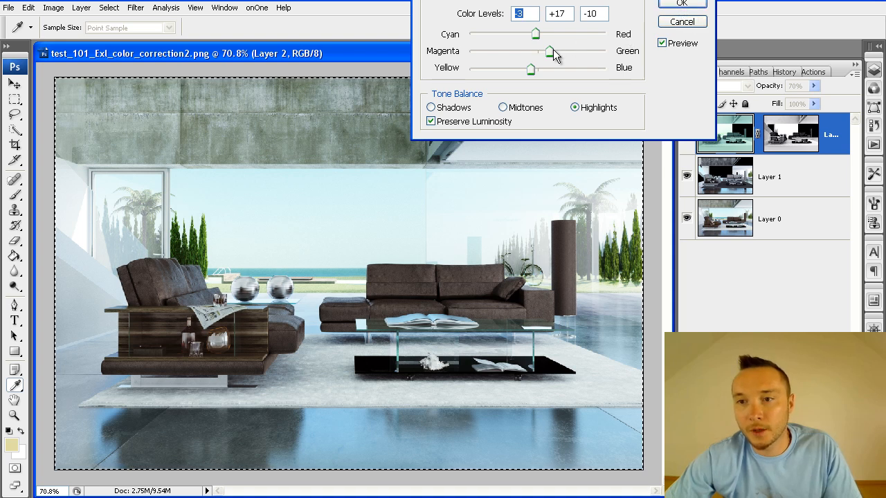
left_click(501, 108)
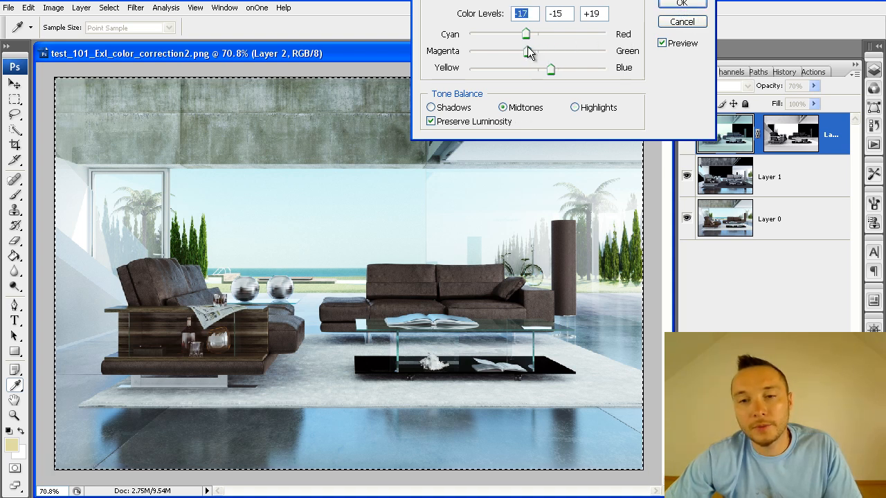
left_click_drag(523, 33, 548, 33)
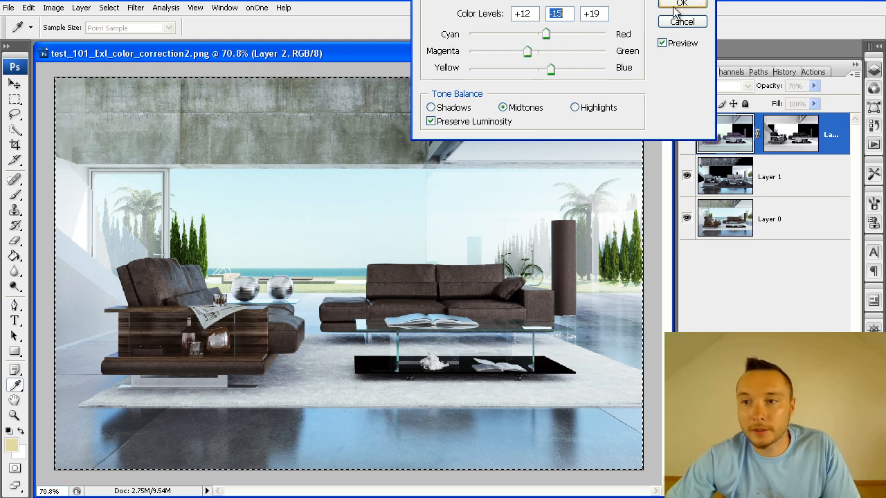
left_click(680, 4)
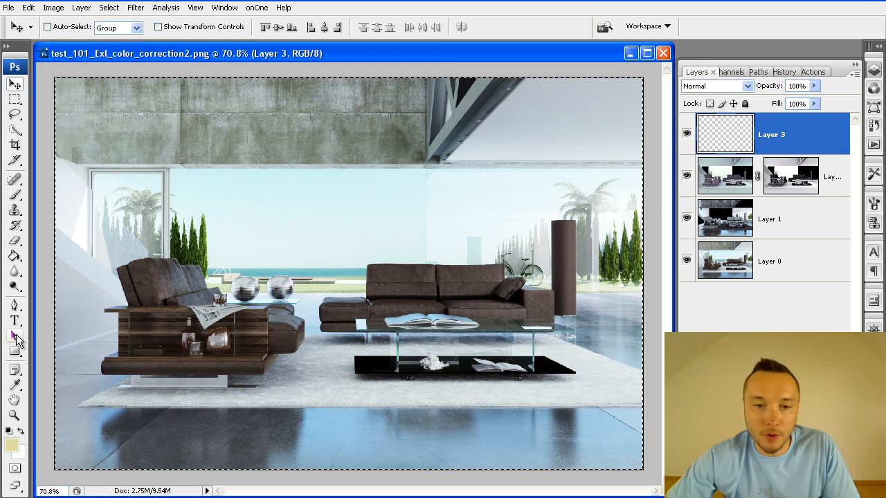
Fill Layer 3 with pale yellow using the Paint Bucket and blend it in Soft Light
left_click(14, 256)
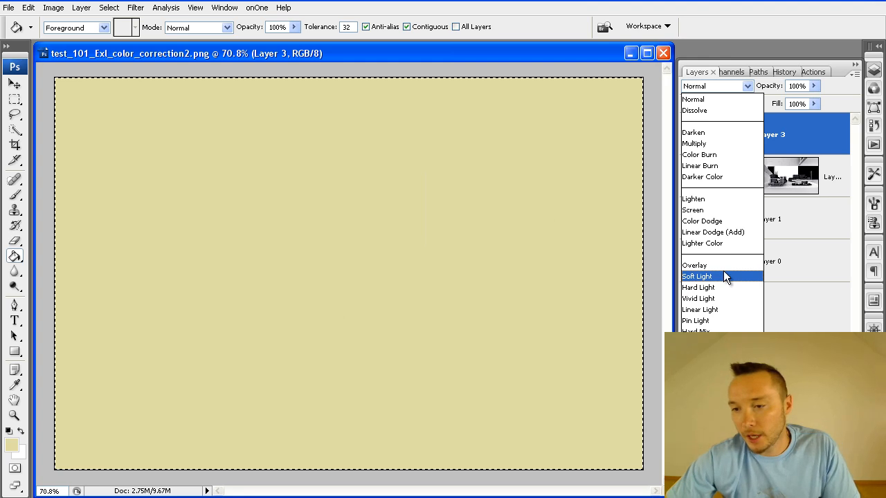
left_click(698, 276)
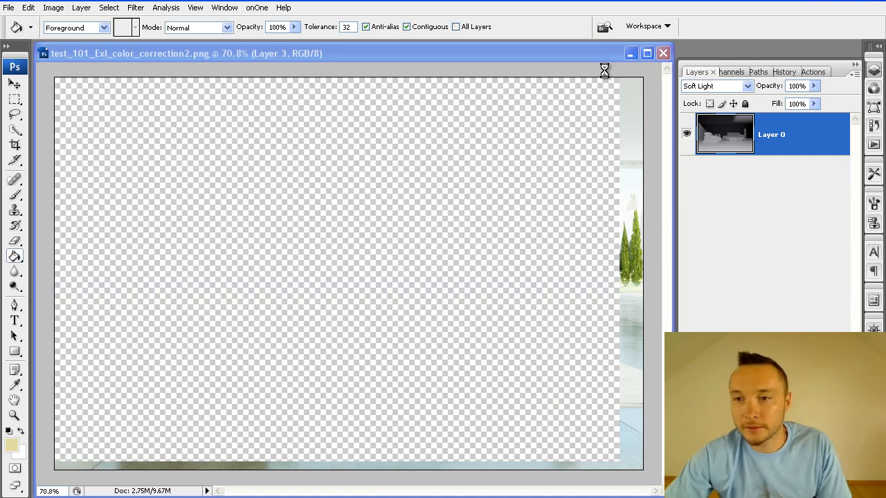
Give the yellow Layer 3 a greyscale pass mask and lower its opacity to 40%
left_click(80, 8)
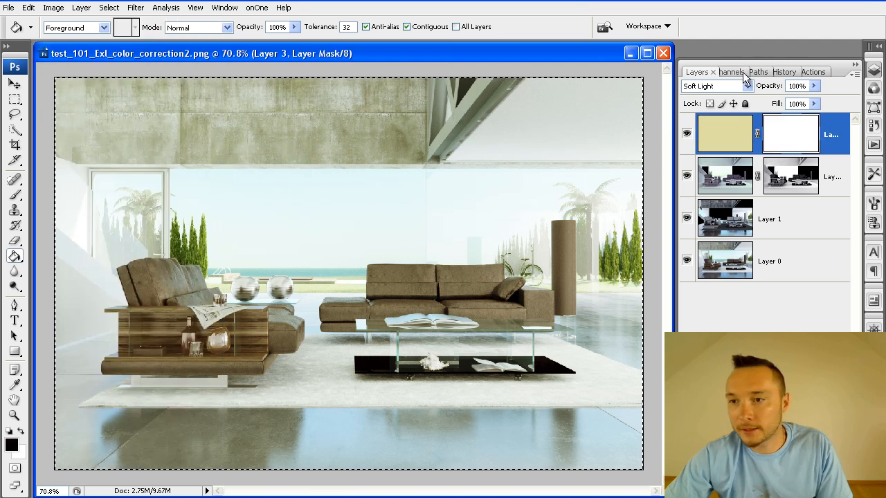
left_click(728, 72)
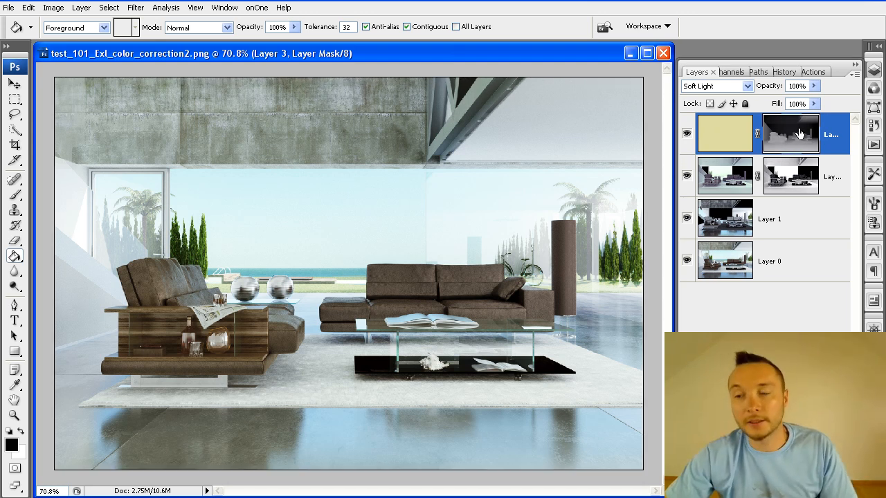
left_click(80, 8)
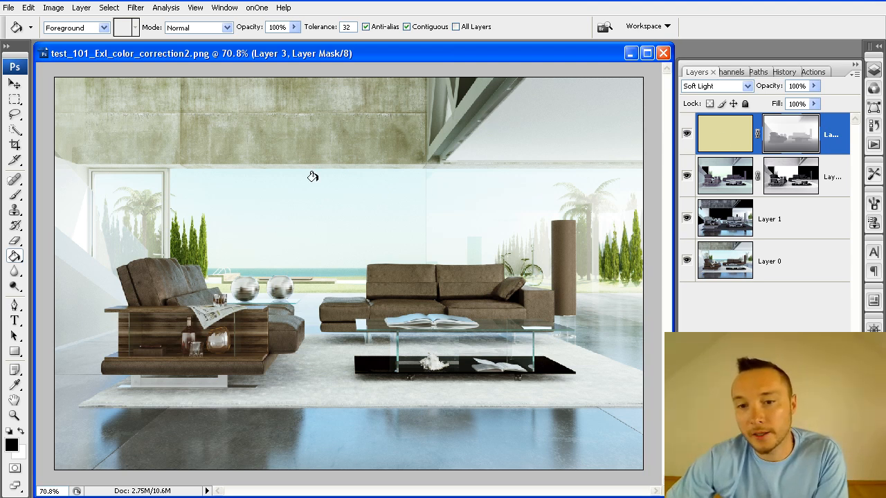
mouse_move(837, 100)
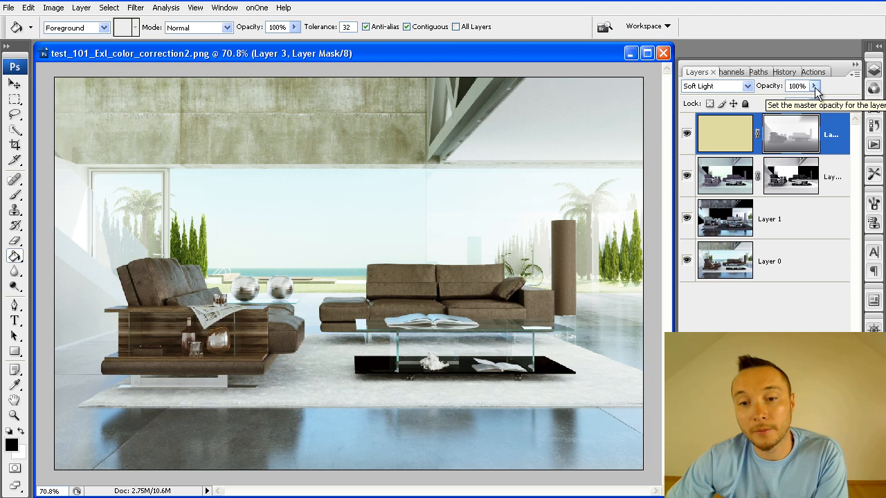
left_click_drag(817, 97, 774, 96)
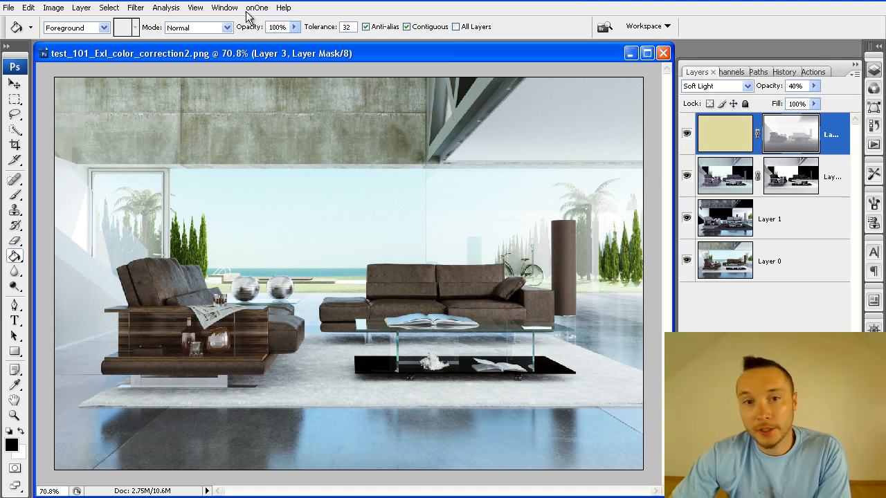
left_click(53, 8)
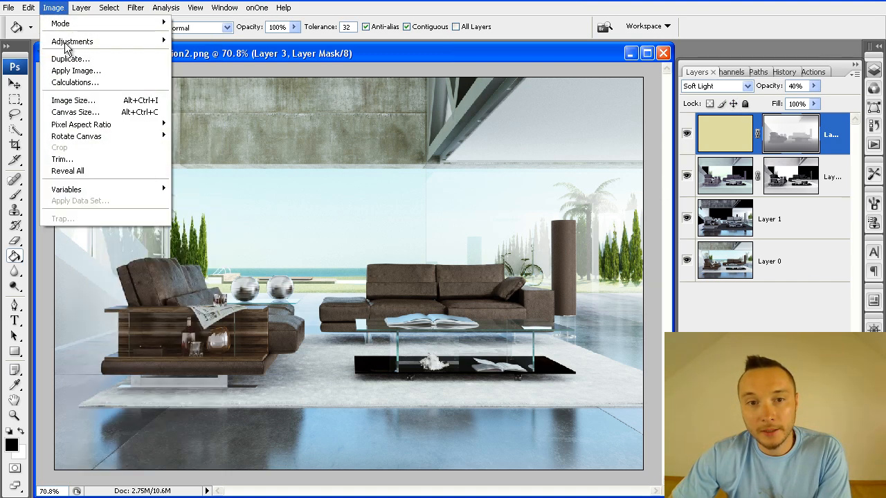
mouse_move(61, 22)
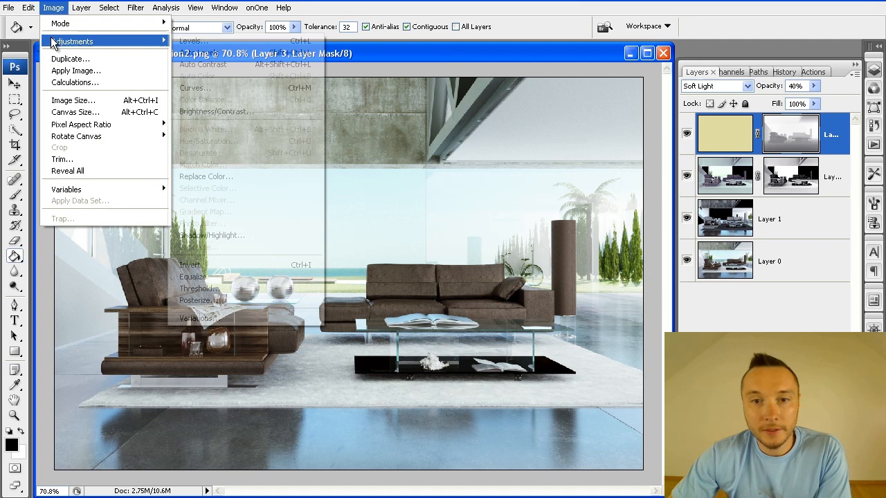
Add a Curves 1 adjustment layer with the midtones lifted slightly
left_click(80, 8)
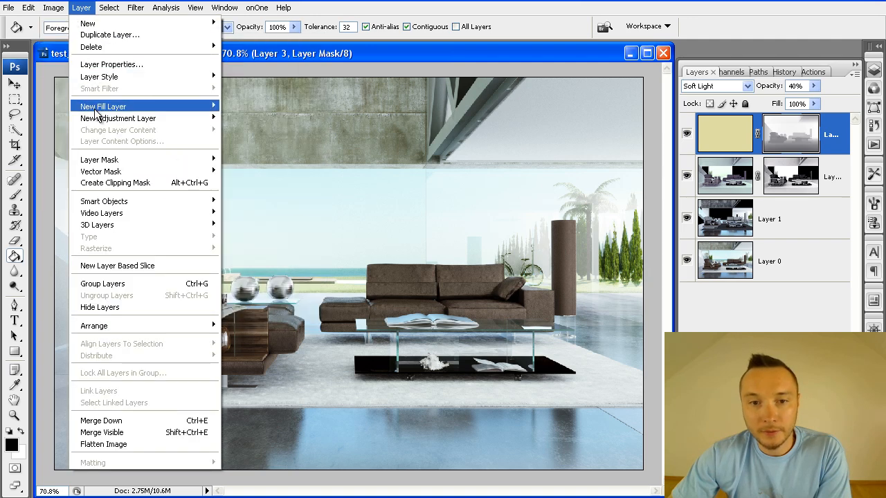
mouse_move(117, 118)
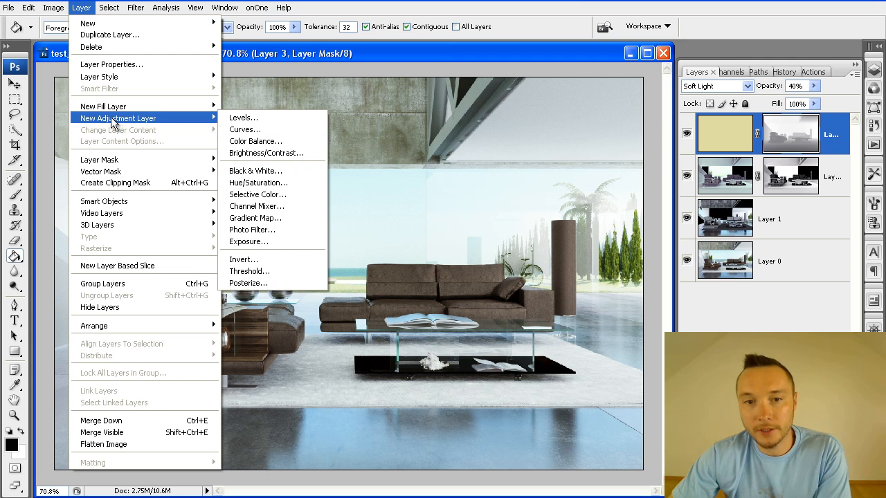
mouse_move(243, 130)
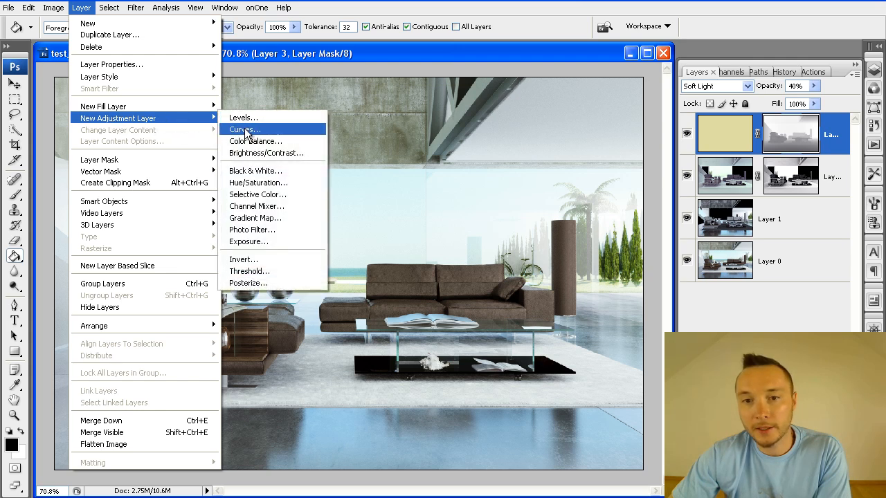
left_click(244, 130)
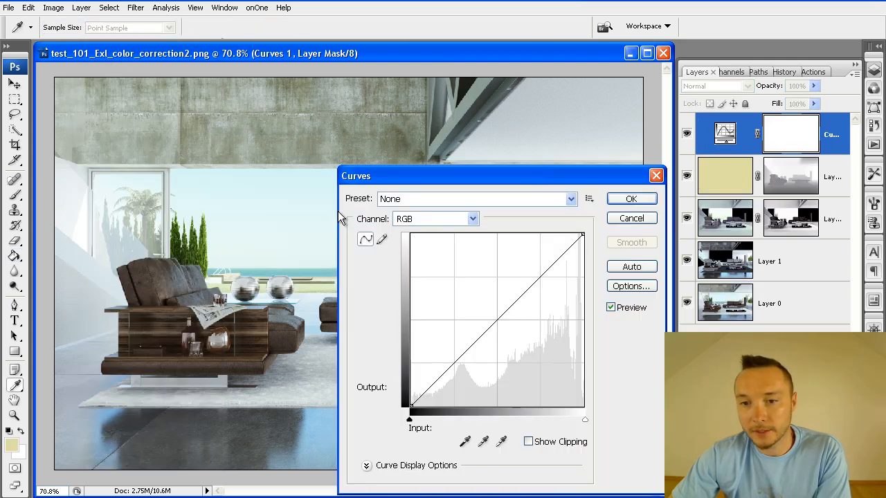
left_click_drag(493, 325, 493, 315)
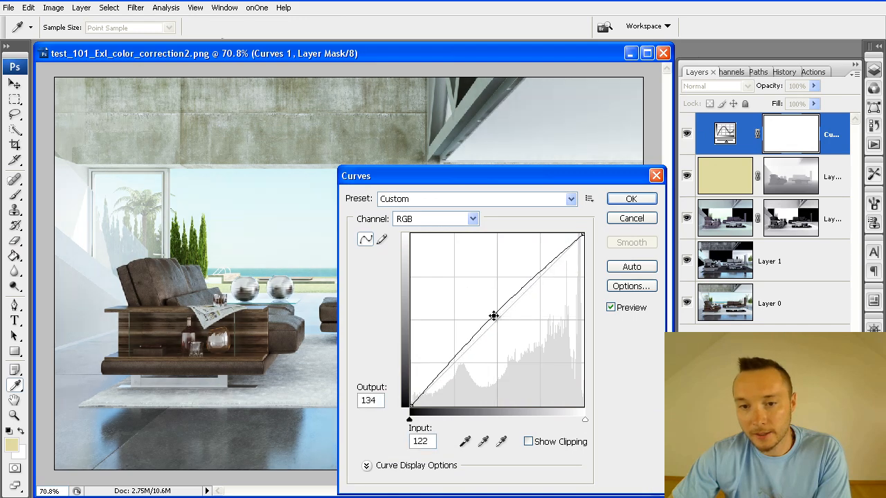
left_click_drag(493, 315, 492, 321)
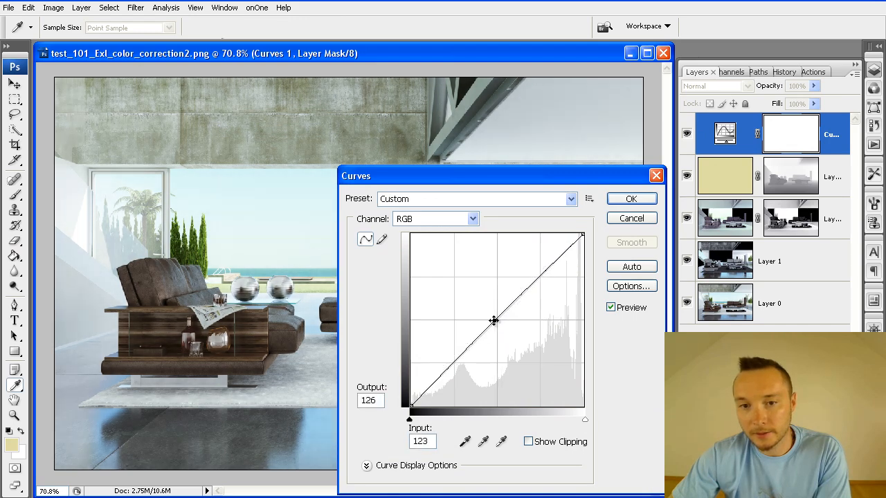
left_click_drag(494, 321, 494, 315)
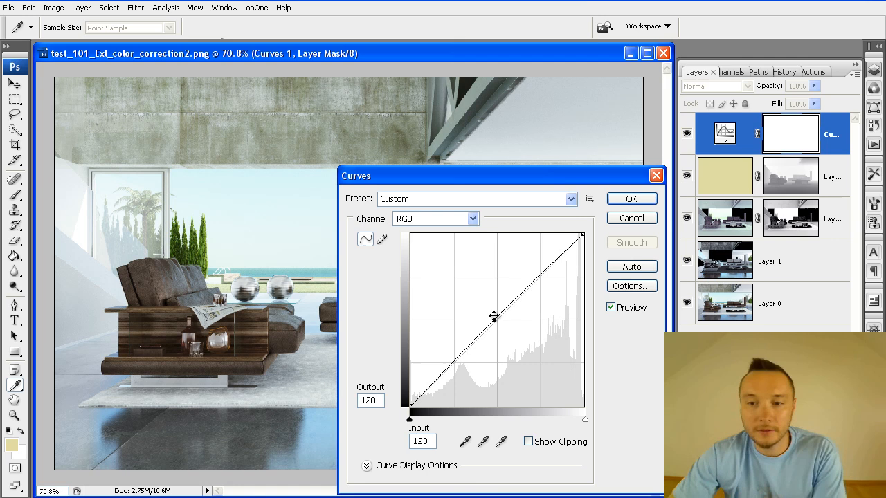
left_click(631, 199)
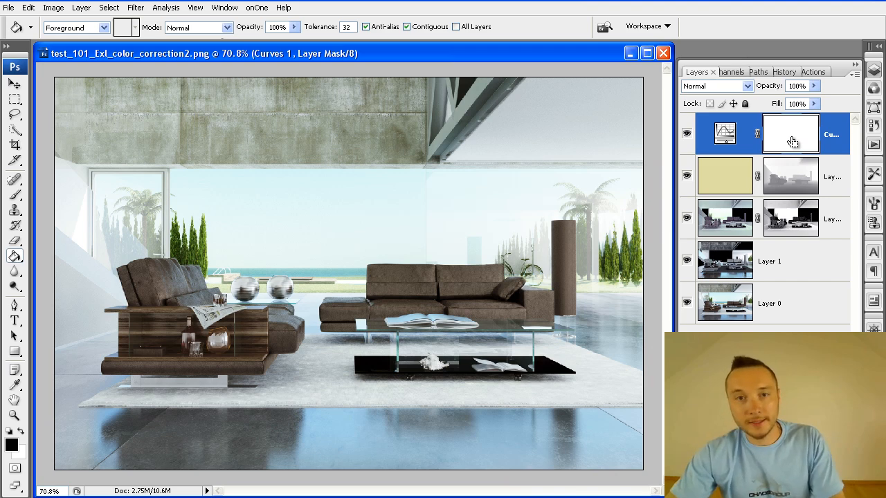
Paste a pass into the Curves 1 mask and strengthen the midtone lift
left_click(725, 133)
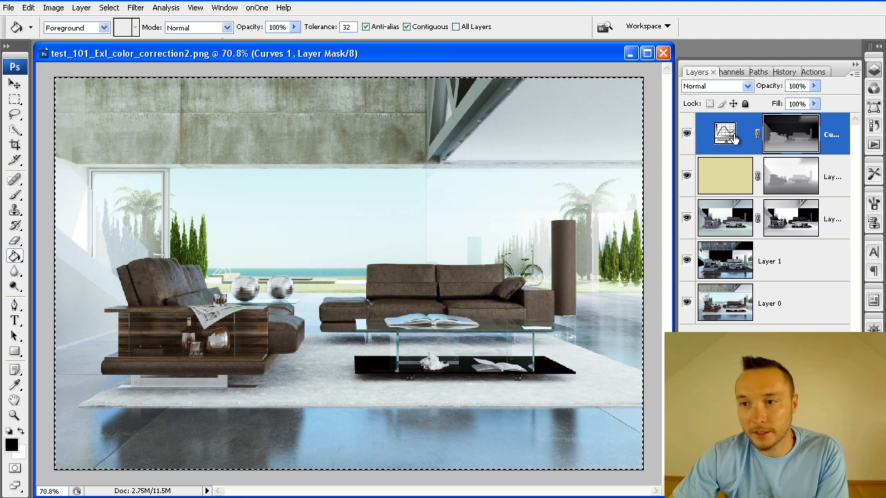
double_click(725, 133)
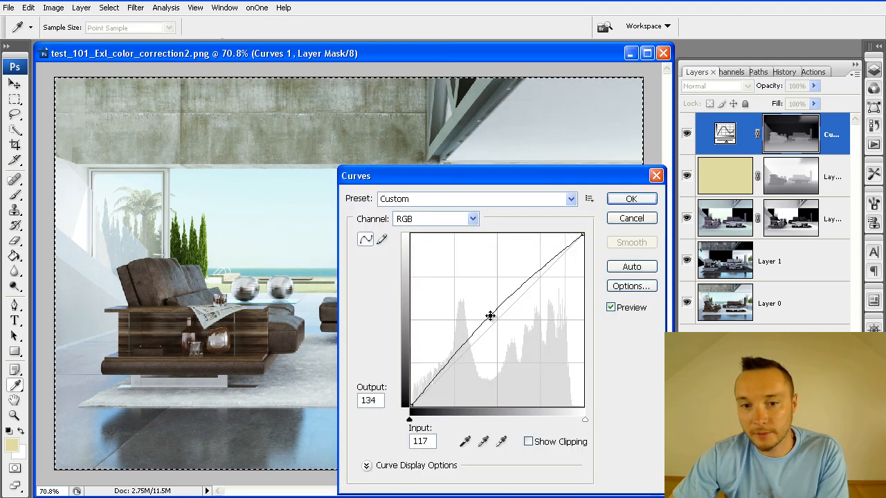
left_click_drag(490, 316, 489, 316)
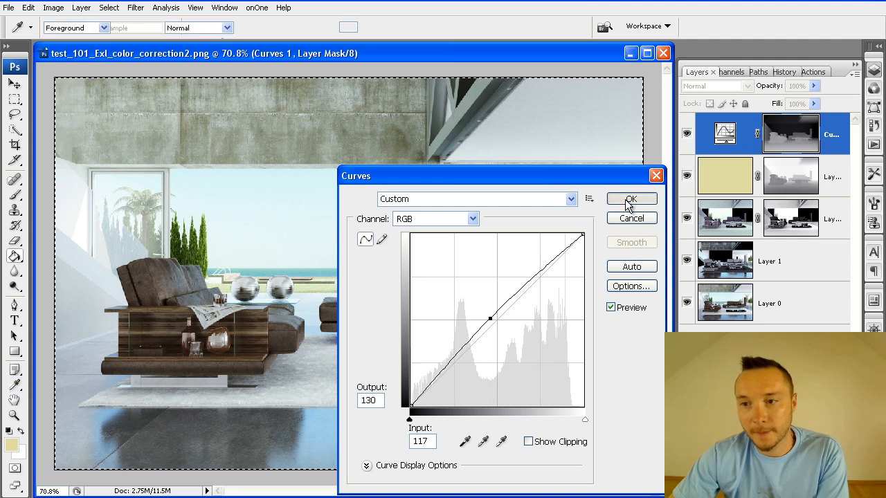
left_click(631, 199)
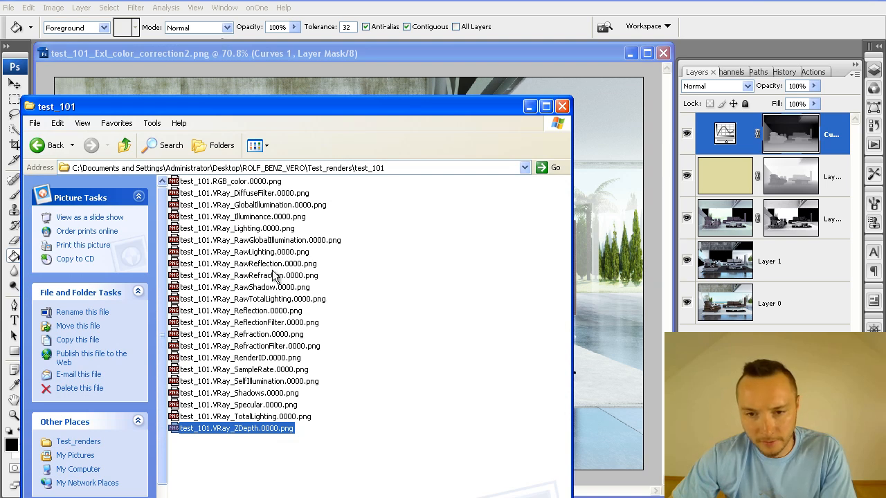
Copy the RawLighting pass in as Layer 4, blended Soft Light at about 50% opacity
left_click(242, 263)
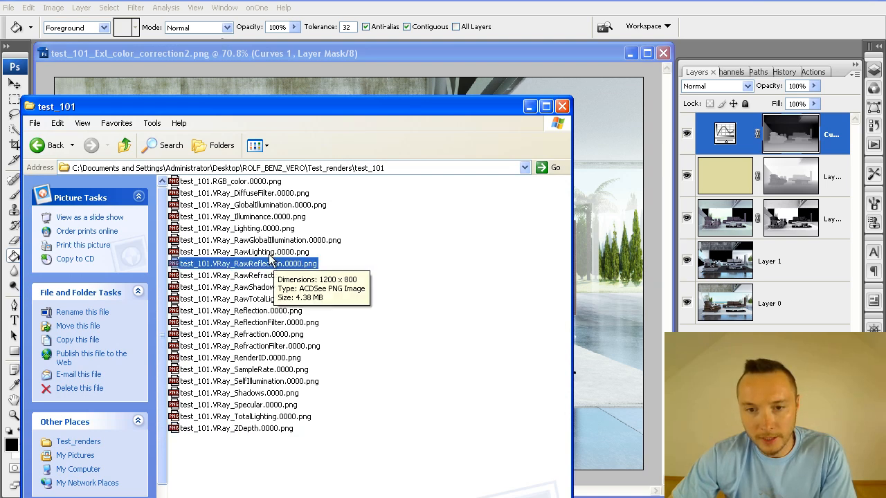
double_click(246, 263)
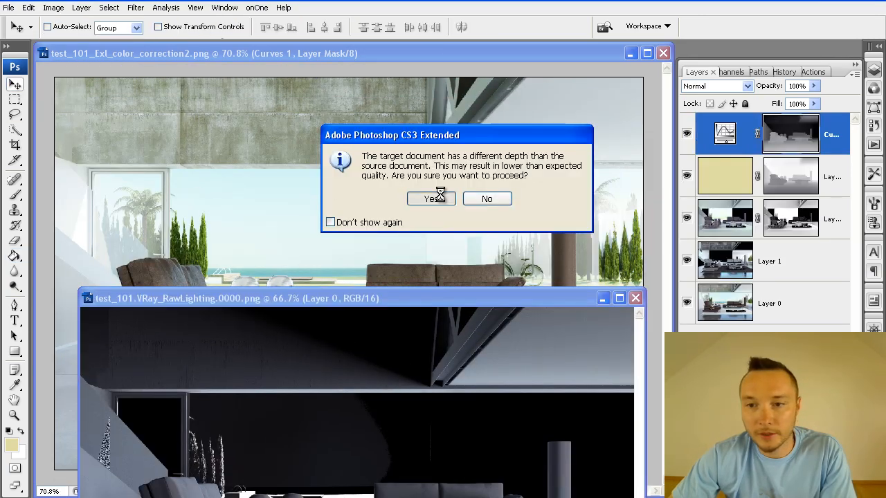
left_click(429, 200)
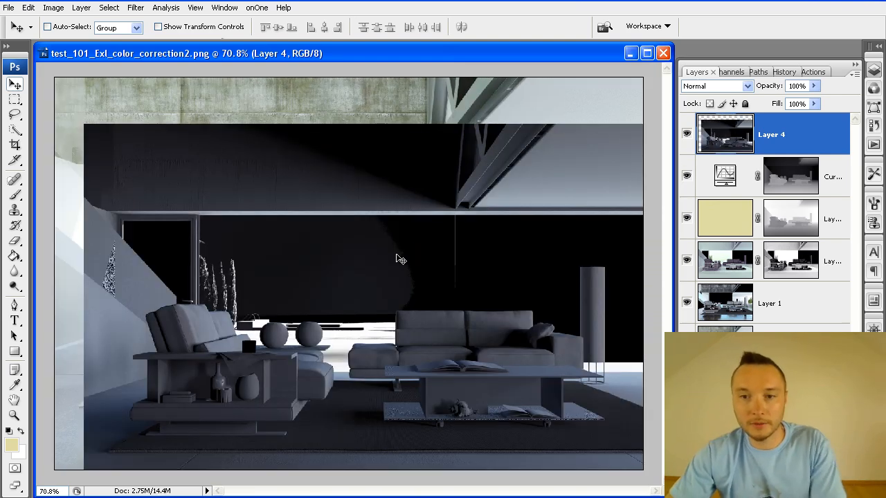
left_click(717, 86)
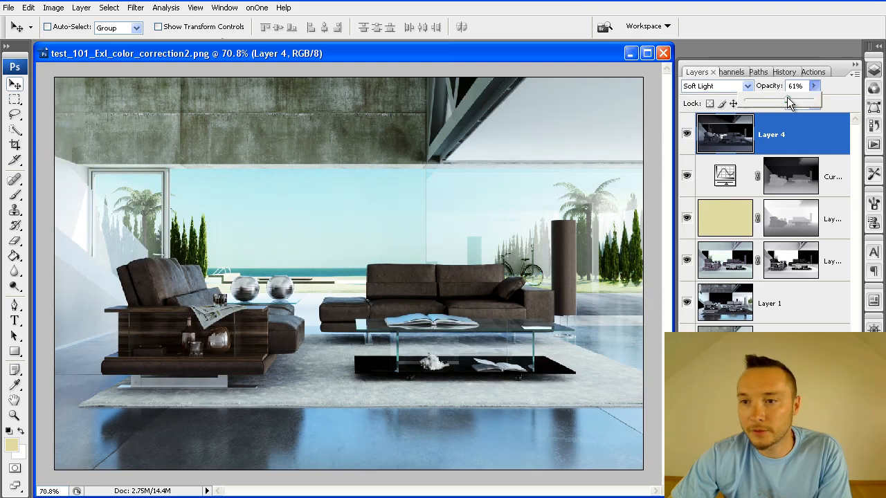
left_click_drag(804, 97, 781, 96)
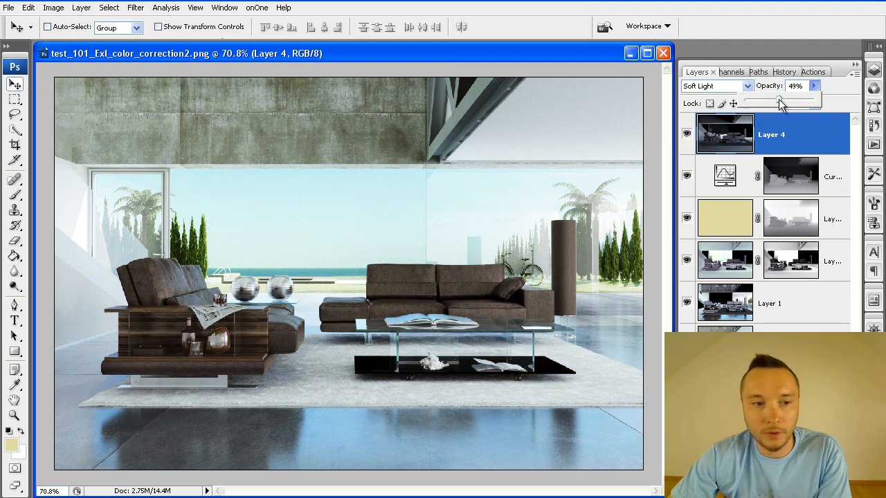
left_click_drag(774, 103, 788, 103)
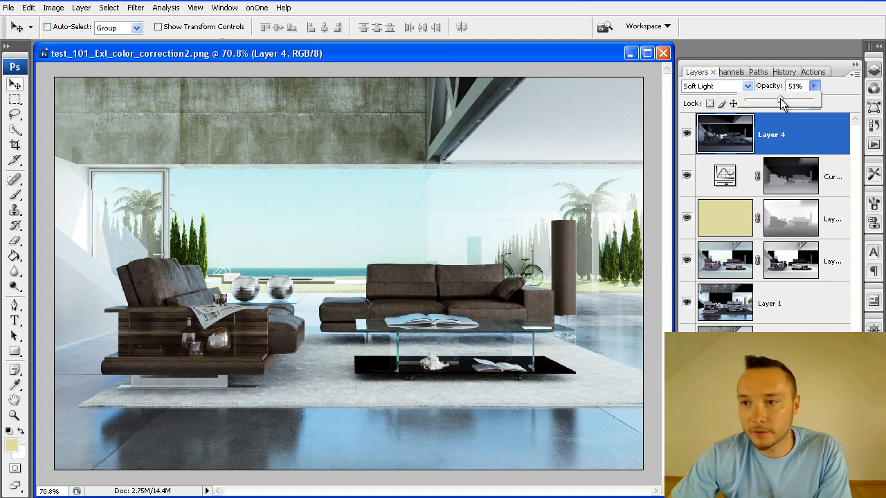
left_click_drag(786, 99, 775, 100)
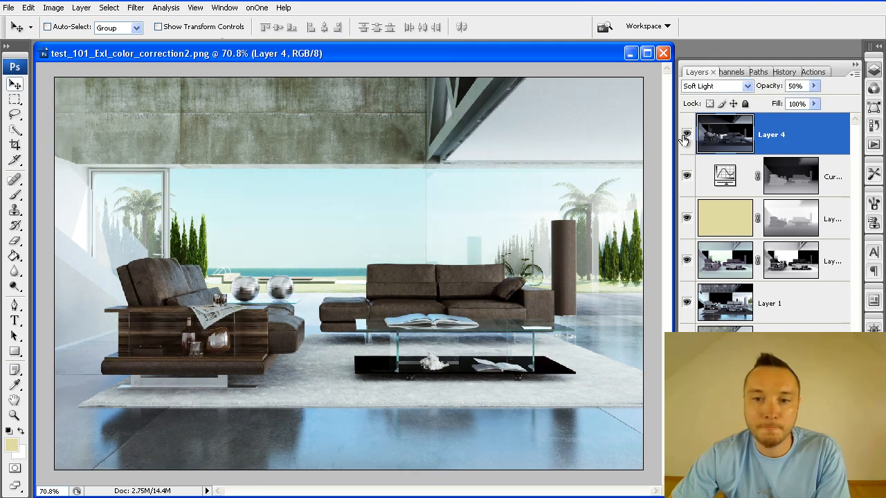
mouse_move(686, 135)
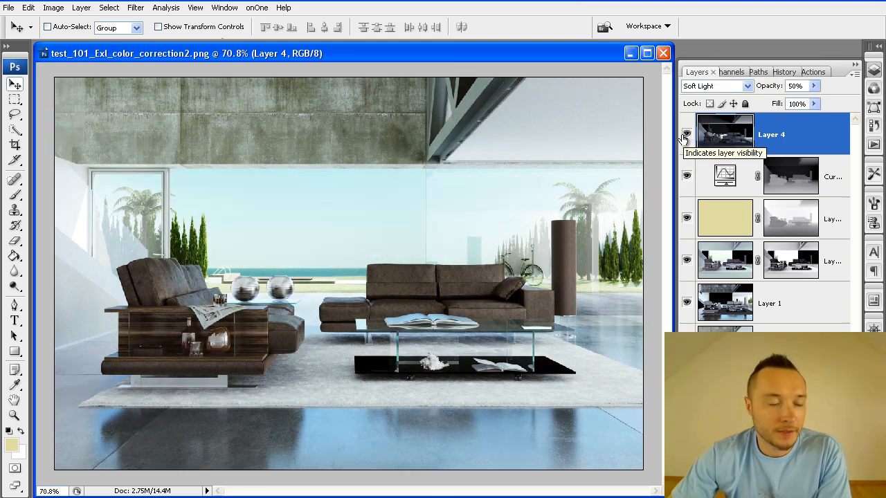
Bring the refraction filter pass into the composite as Layer 5 and close its source document
left_click(686, 133)
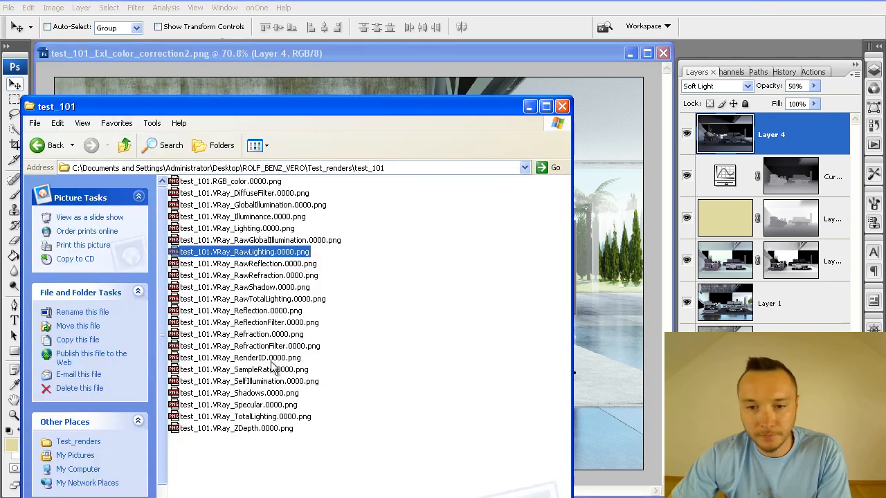
mouse_move(307, 331)
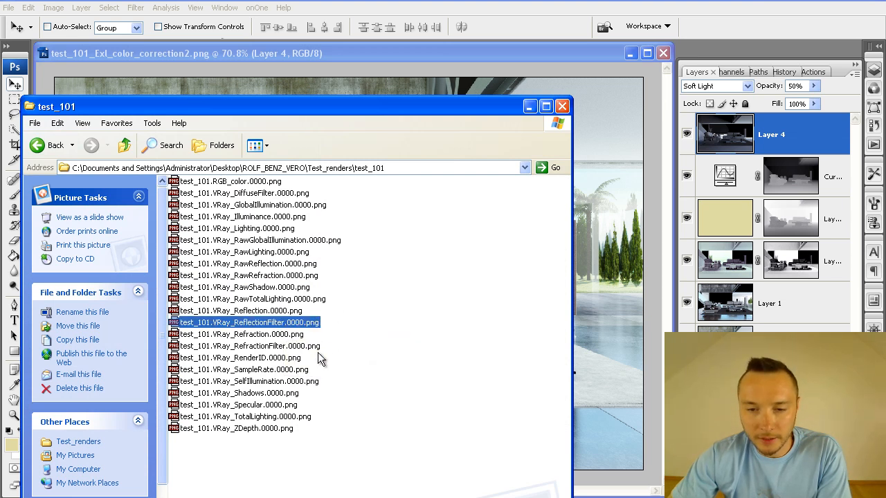
left_click(246, 346)
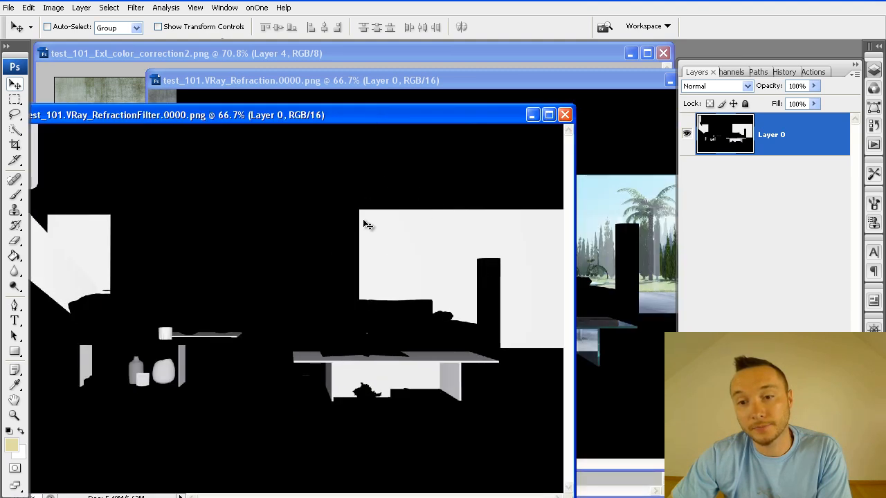
mouse_move(372, 230)
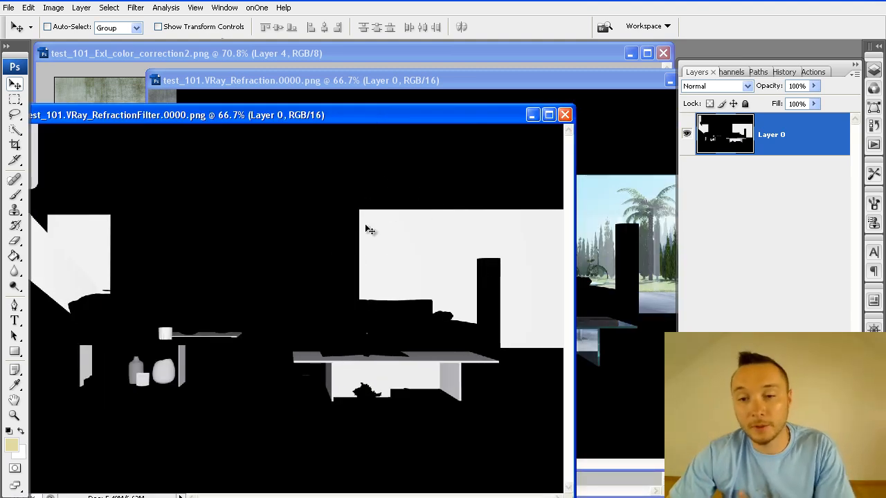
mouse_move(379, 209)
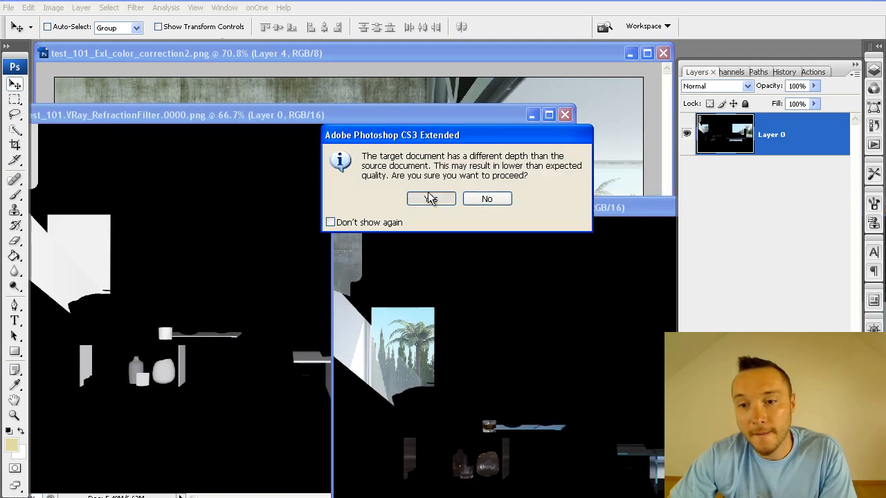
left_click(430, 199)
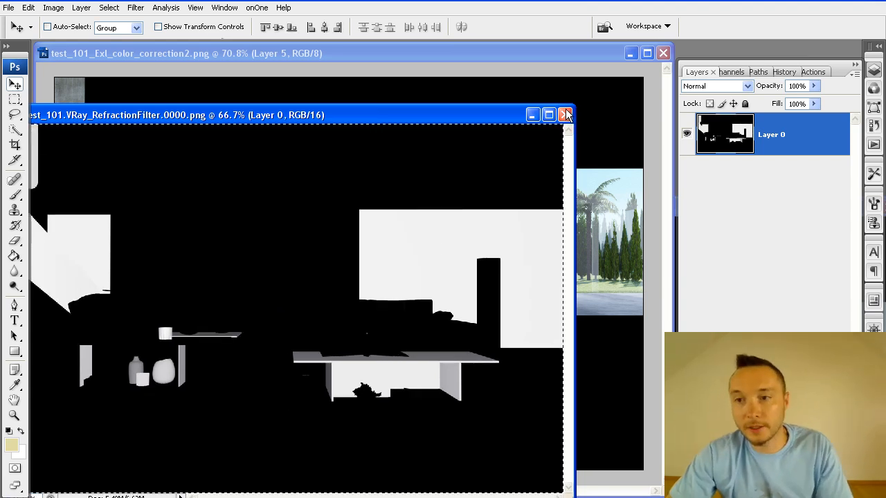
left_click(564, 114)
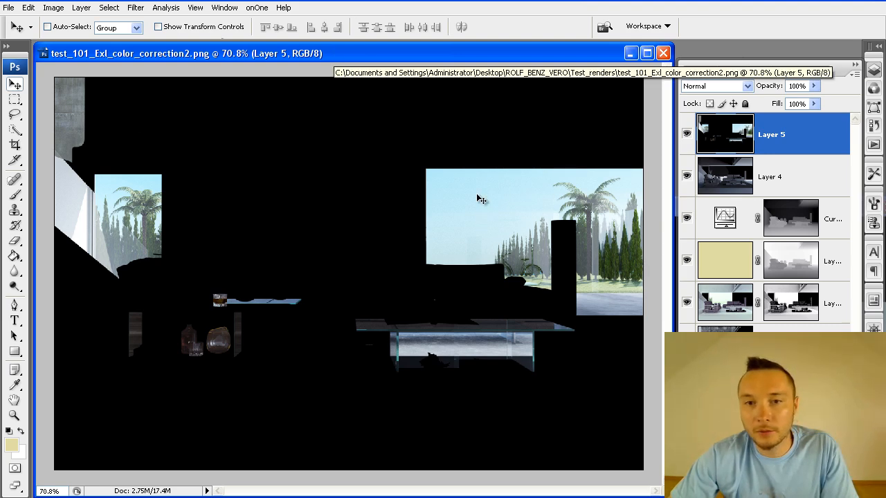
left_click(136, 8)
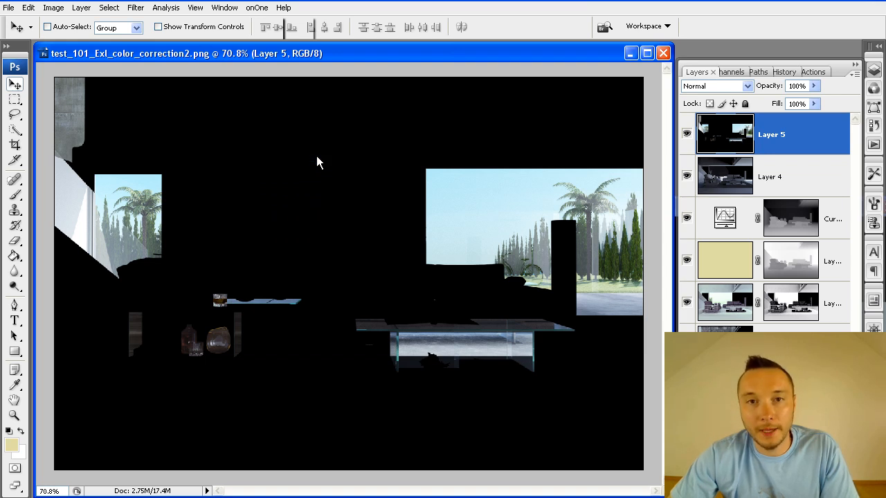
Give Layer 5 a Diffuse Glow and a reveal-all mask, lower its opacity to about 28%
left_click(135, 8)
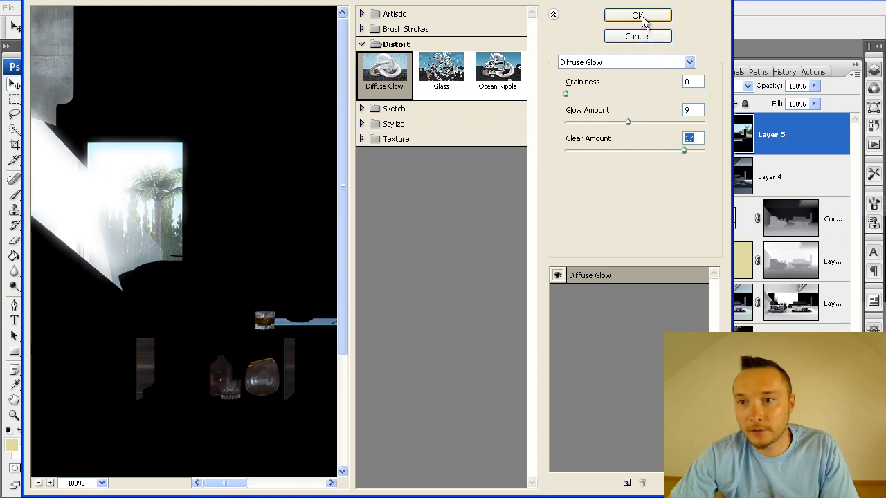
left_click(637, 15)
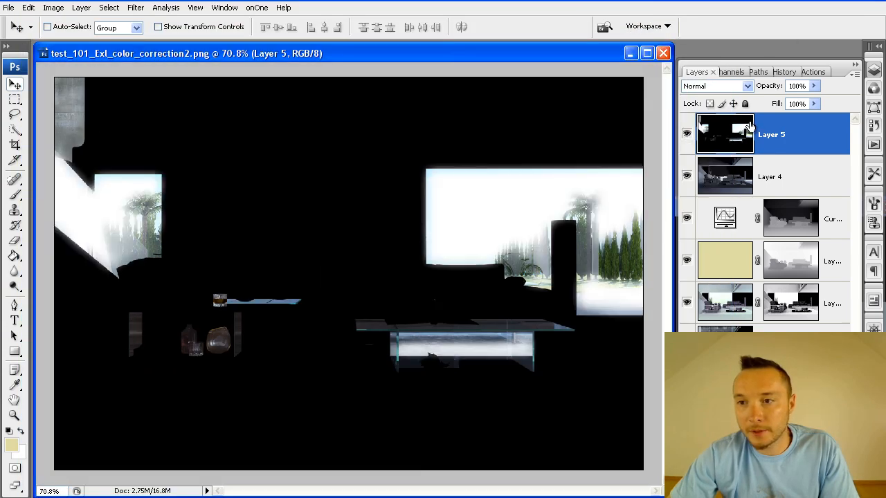
left_click(80, 8)
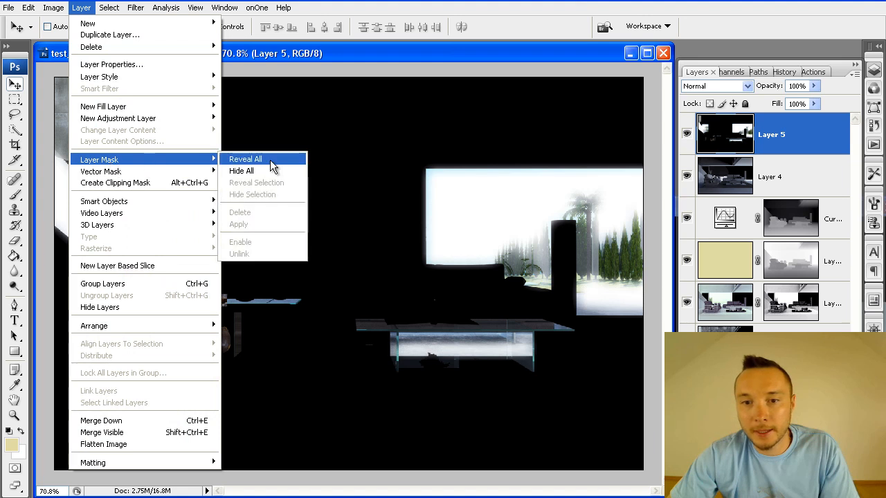
left_click(243, 158)
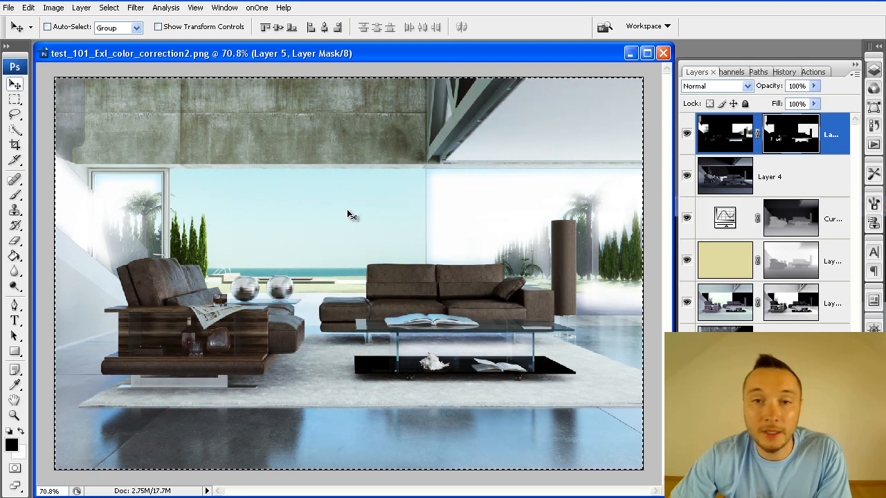
mouse_move(233, 235)
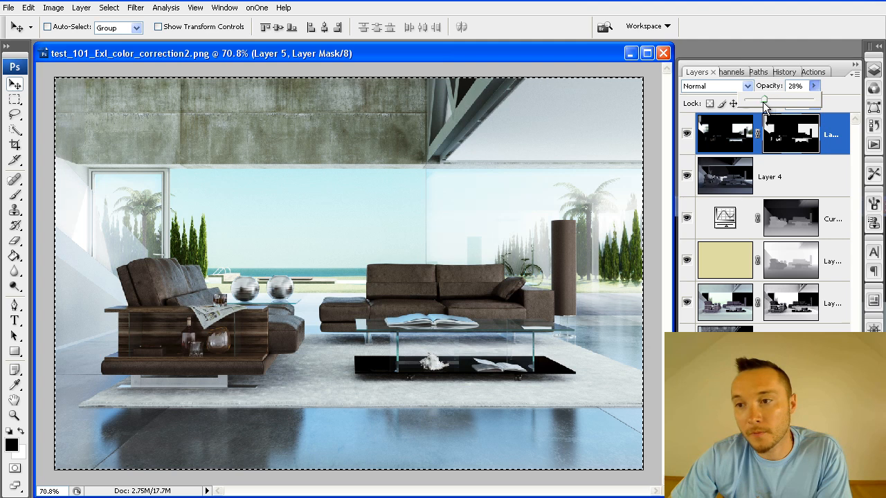
left_click_drag(764, 102, 753, 102)
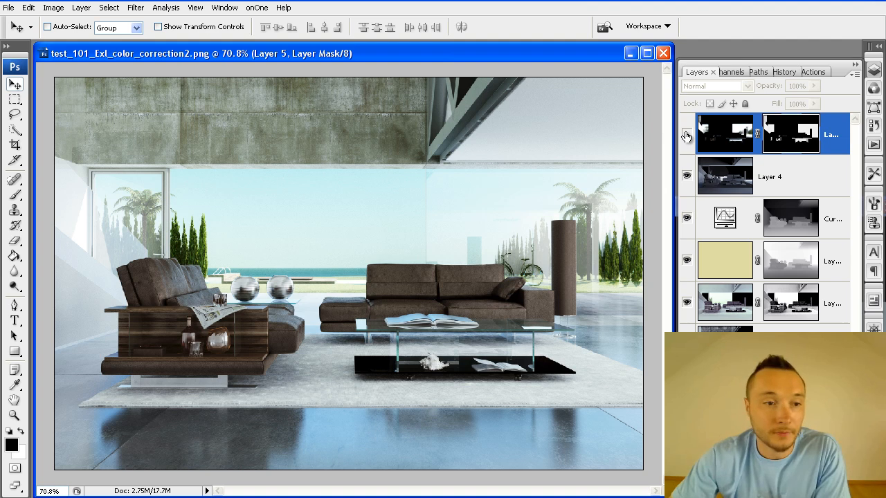
Duplicate the whole composite as a new document
left_click(686, 136)
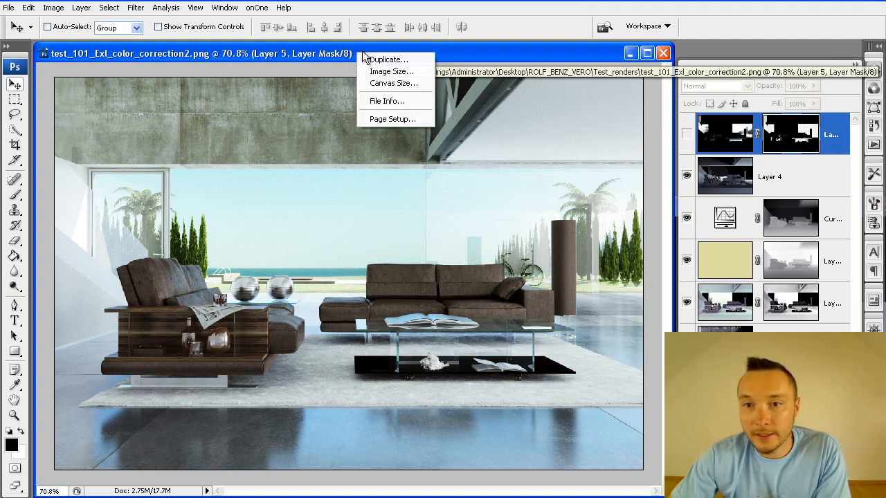
left_click(388, 58)
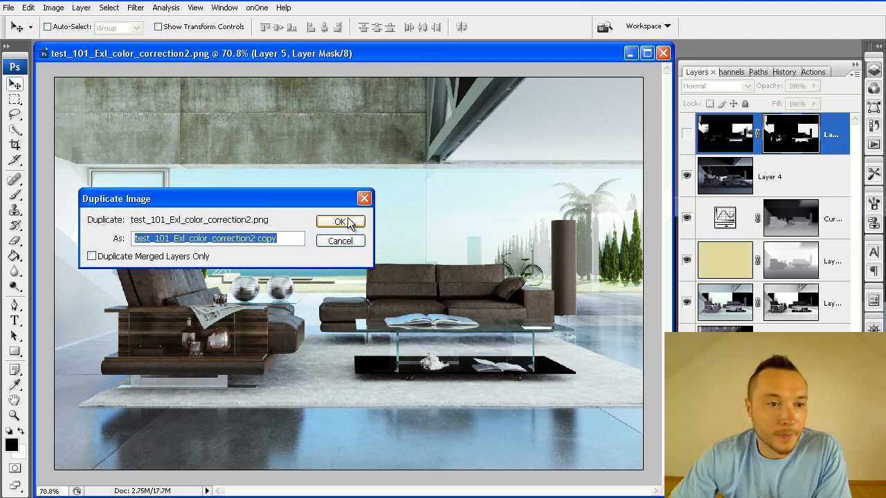
left_click(340, 222)
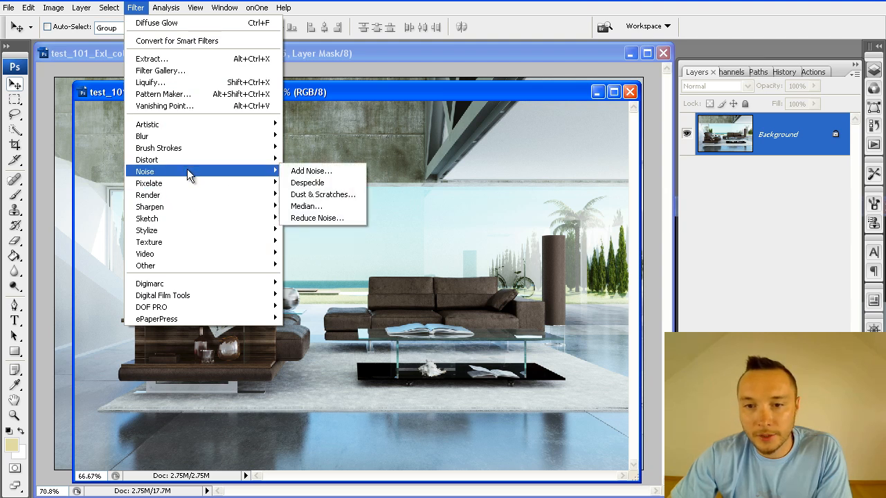
mouse_move(150, 206)
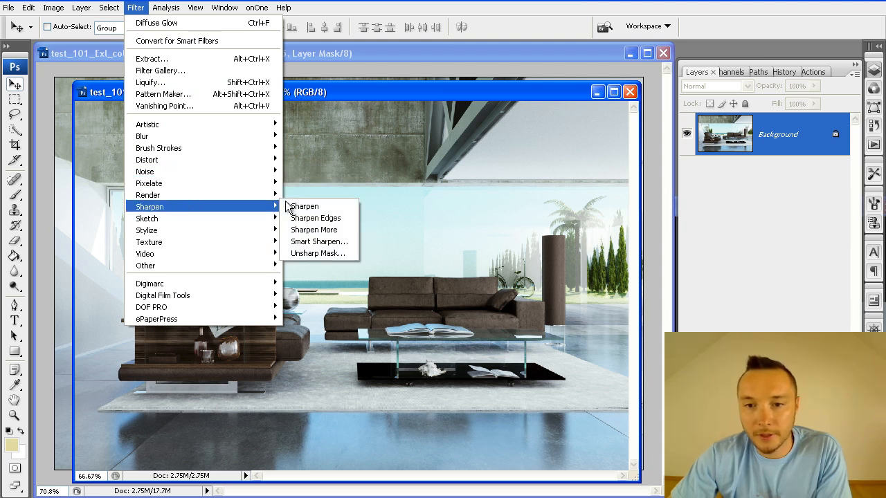
Sharpen the duplicate with Unsharp Mask and set it as Layer 6 at 70% opacity
left_click(319, 253)
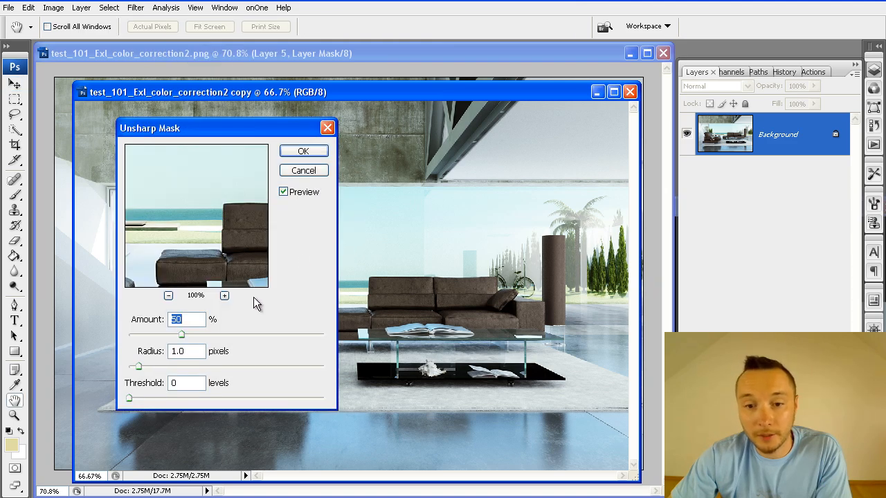
left_click(303, 151)
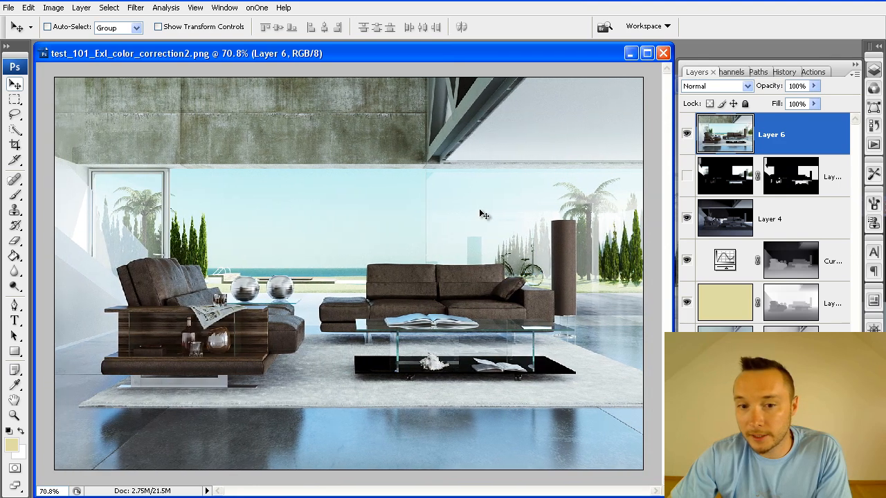
left_click(796, 86)
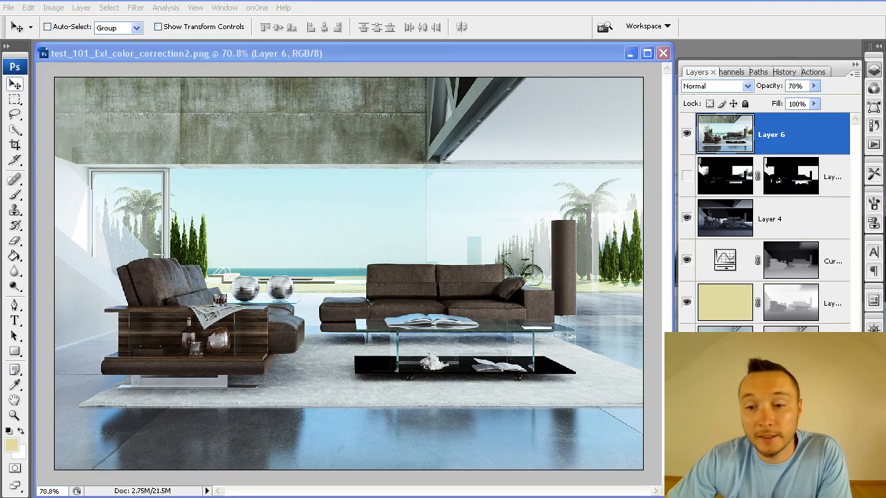